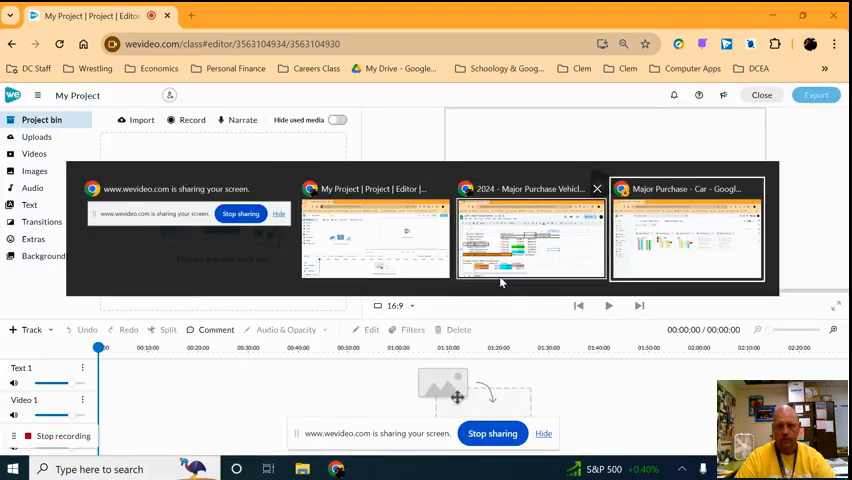
Share the '2024 - Major Purchase Vehicle' Chrome tab in the WeVideo screen-share picker
click(530, 237)
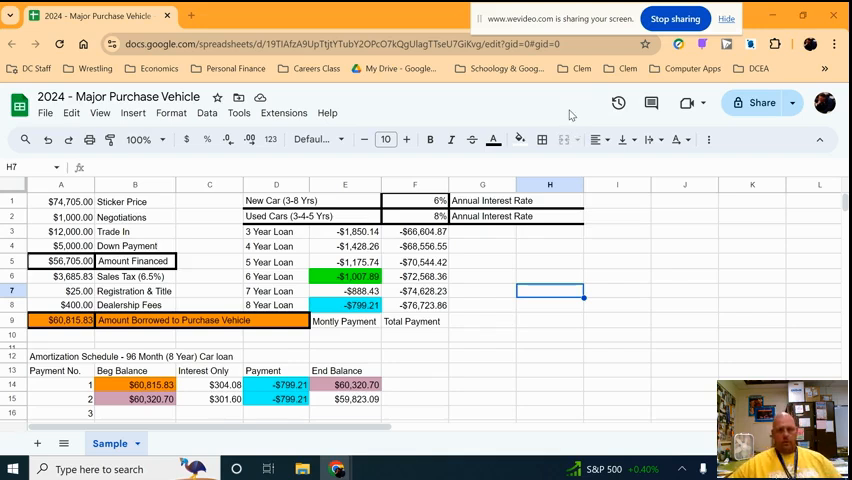
mouse_move(517, 13)
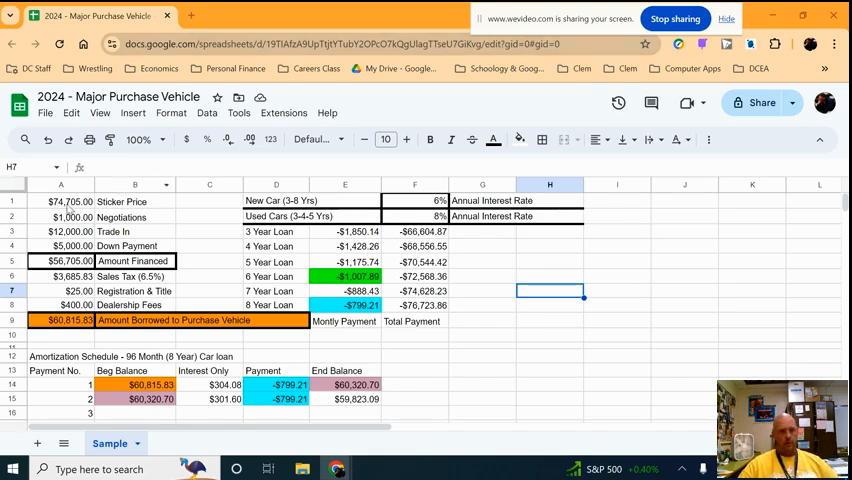
Zoom the browser to 110% while viewing the sticker price in A1
click(60, 201)
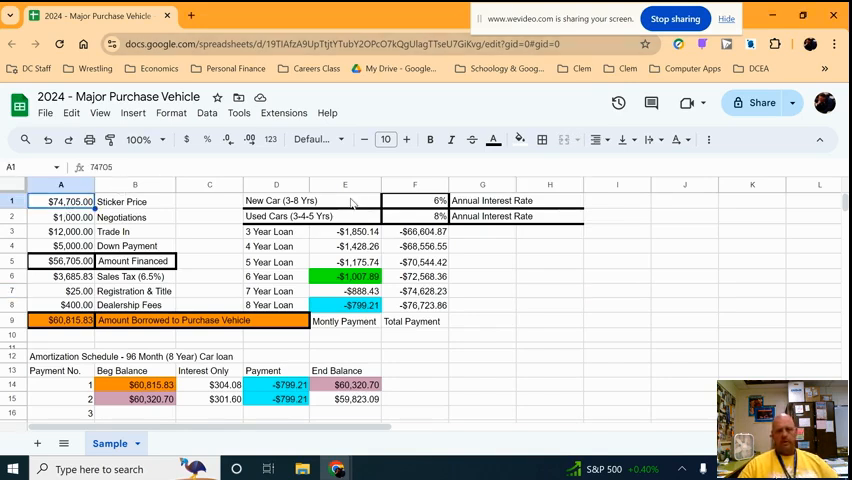
click(823, 102)
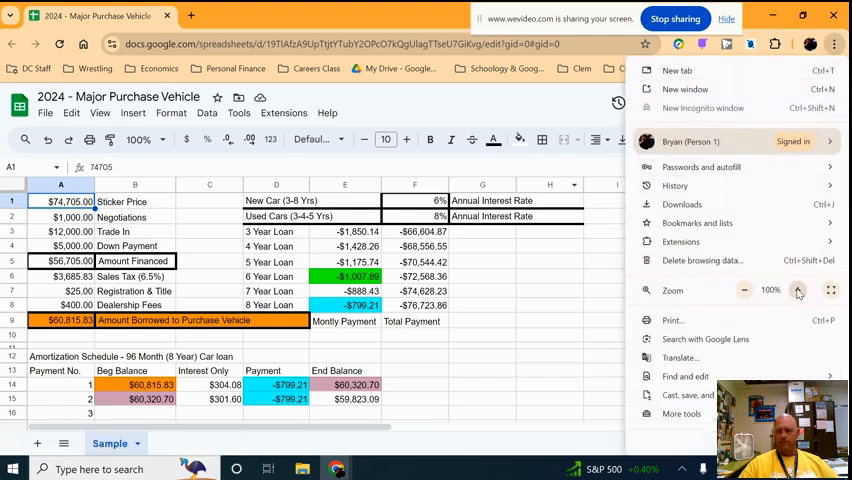
click(797, 290)
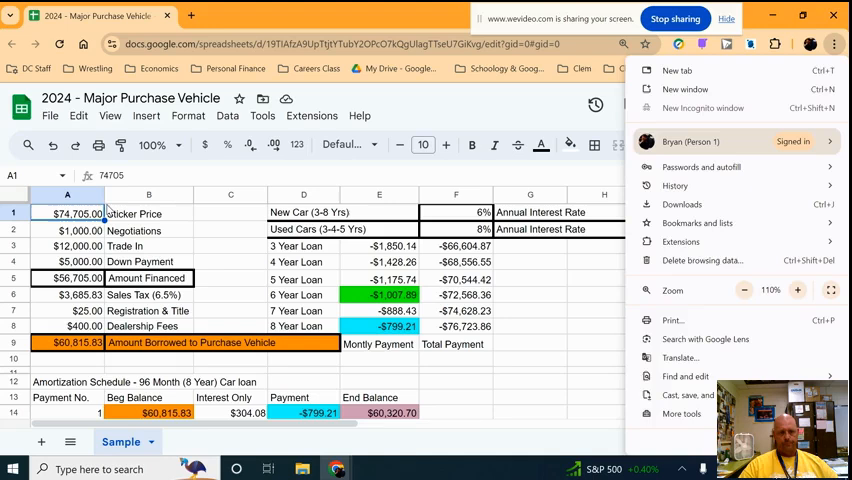
click(67, 229)
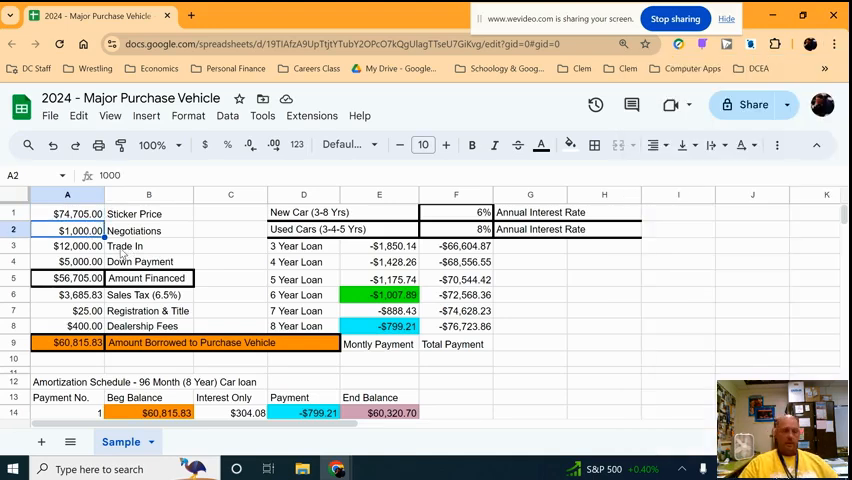
Review the trade-in, Amount Financed and amount borrowed formulas, and select the loan payments block
click(67, 246)
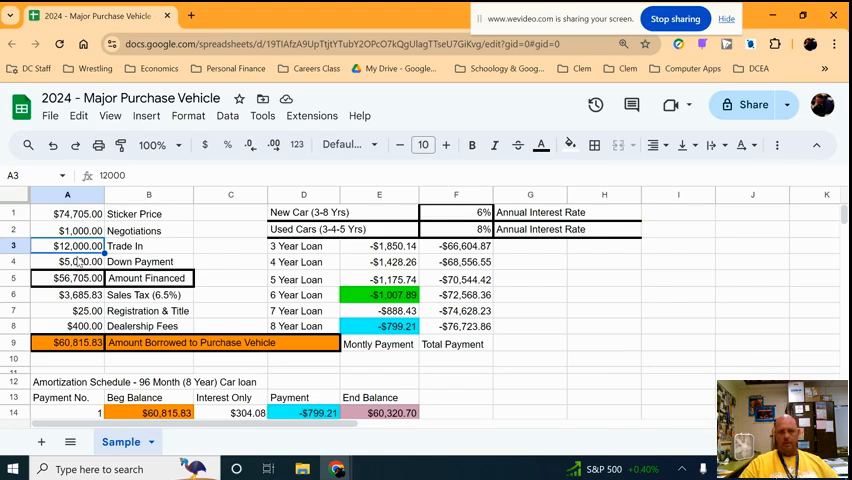
click(67, 261)
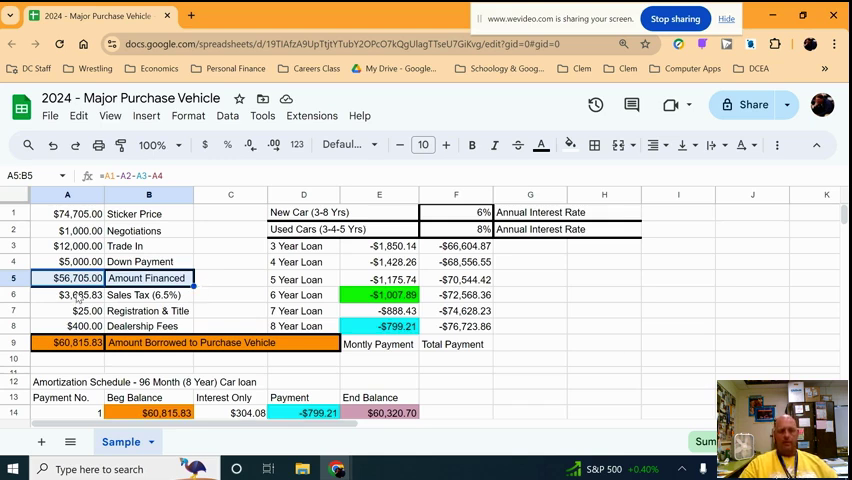
click(67, 326)
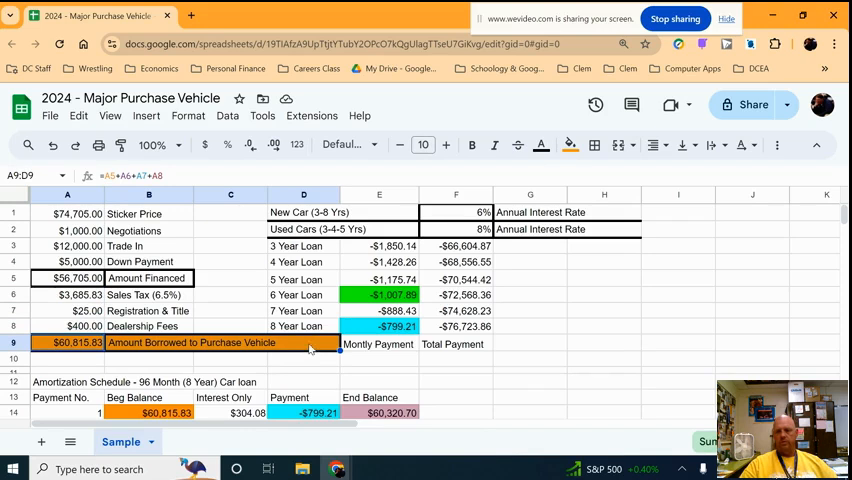
mouse_move(305, 344)
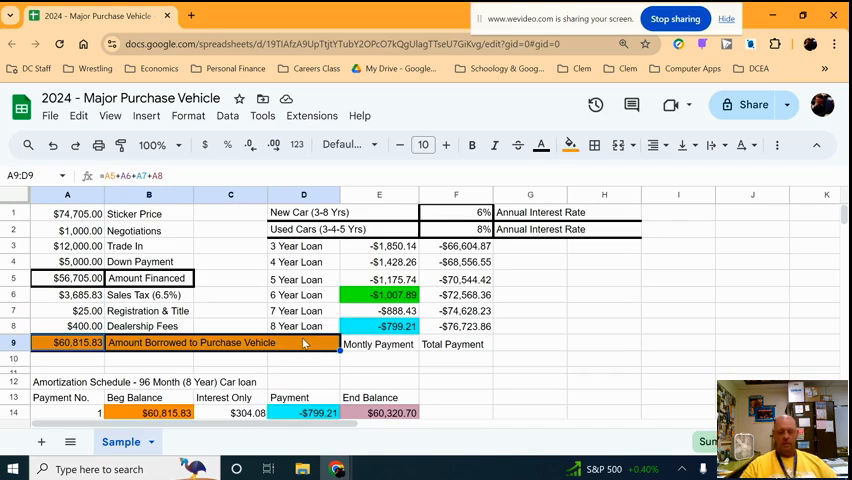
mouse_move(298, 343)
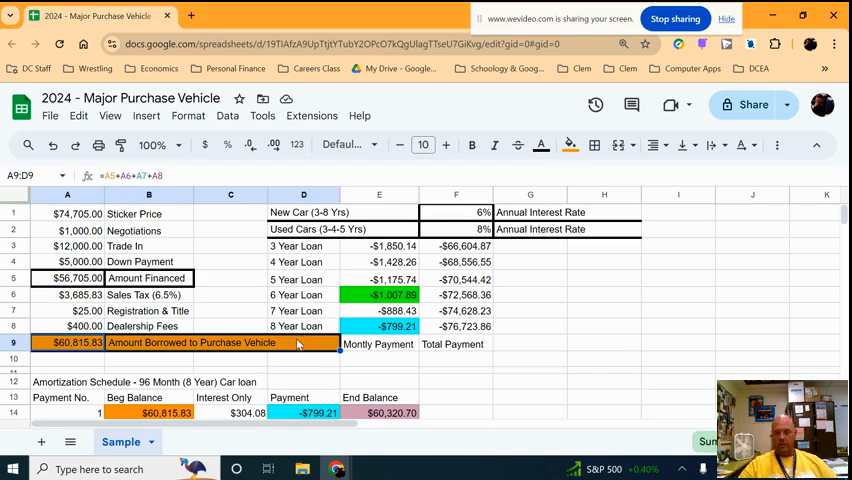
click(456, 229)
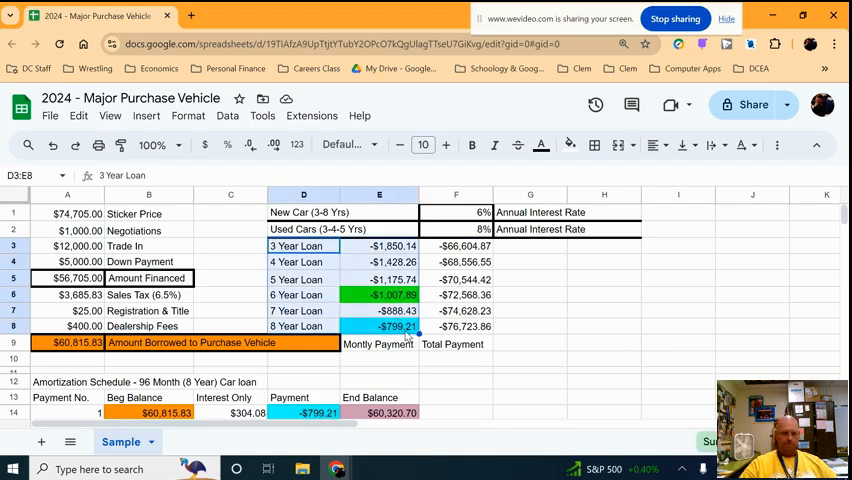
click(378, 246)
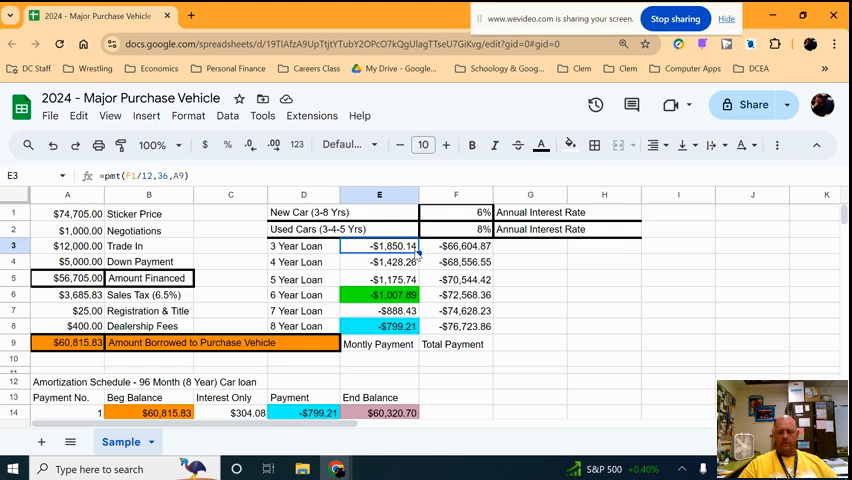
click(378, 279)
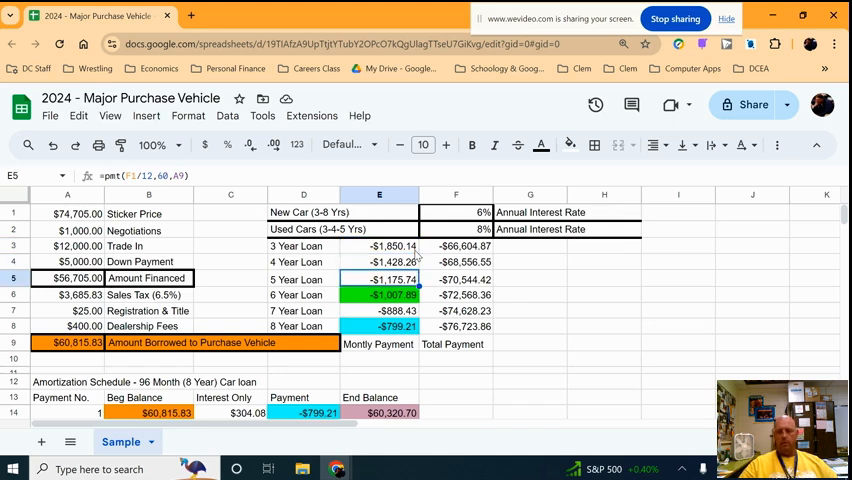
click(378, 310)
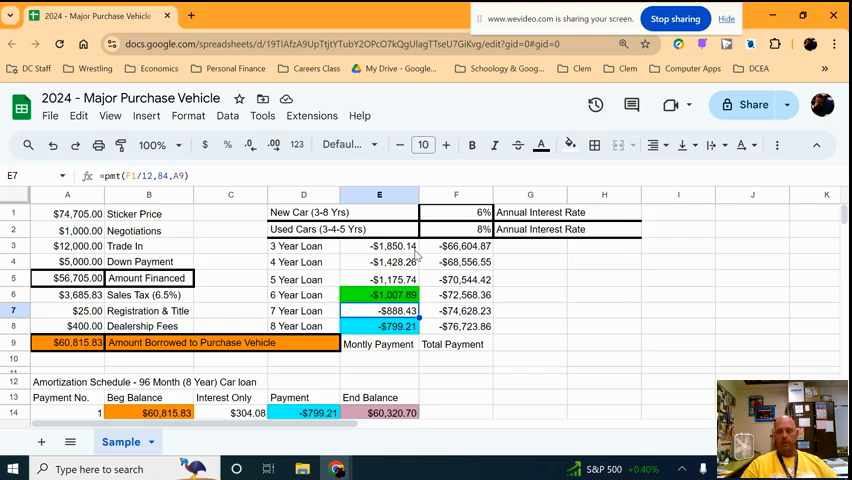
drag(456, 245, 456, 326)
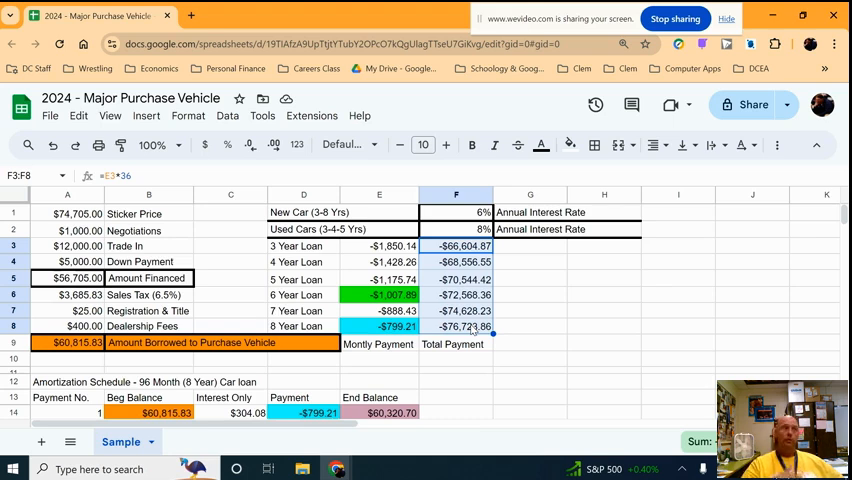
mouse_move(465, 330)
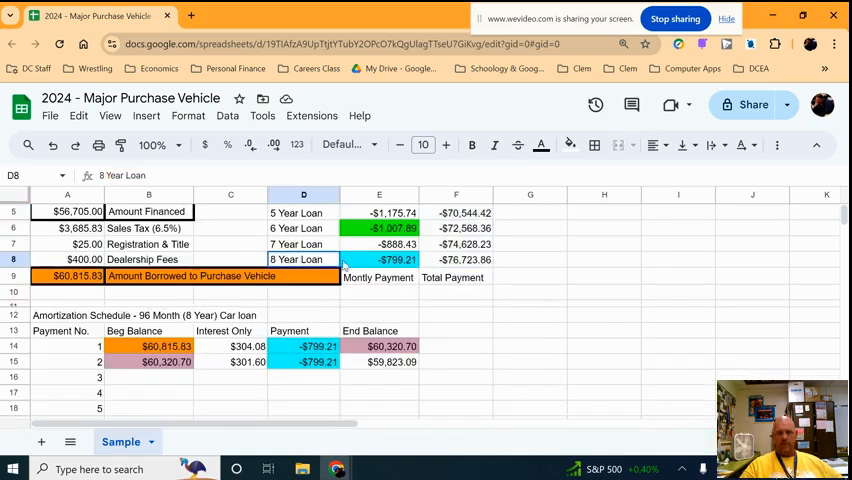
drag(304, 259, 456, 259)
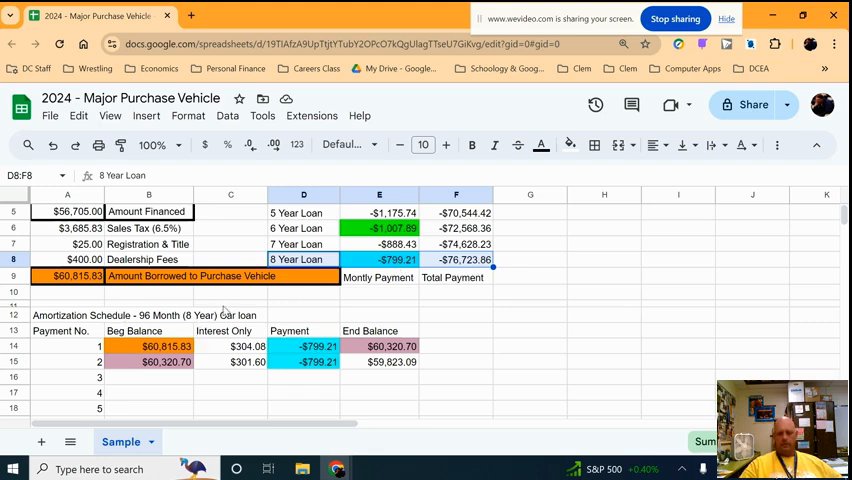
scroll(down, 3)
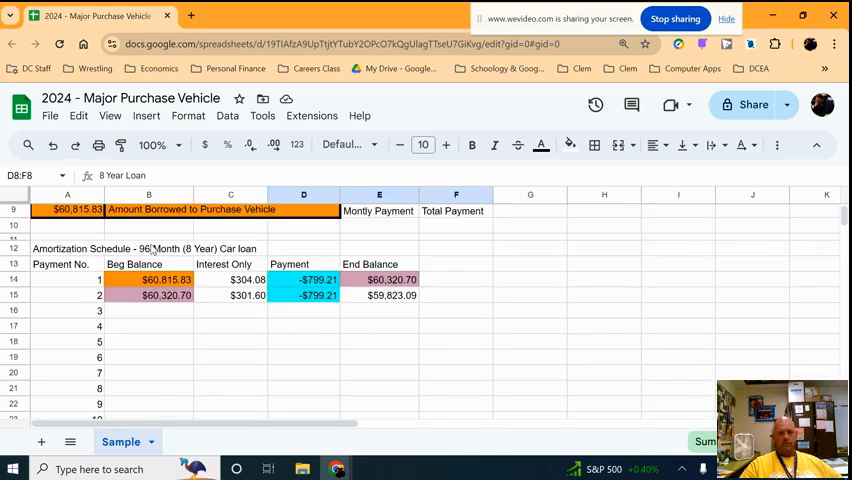
click(67, 248)
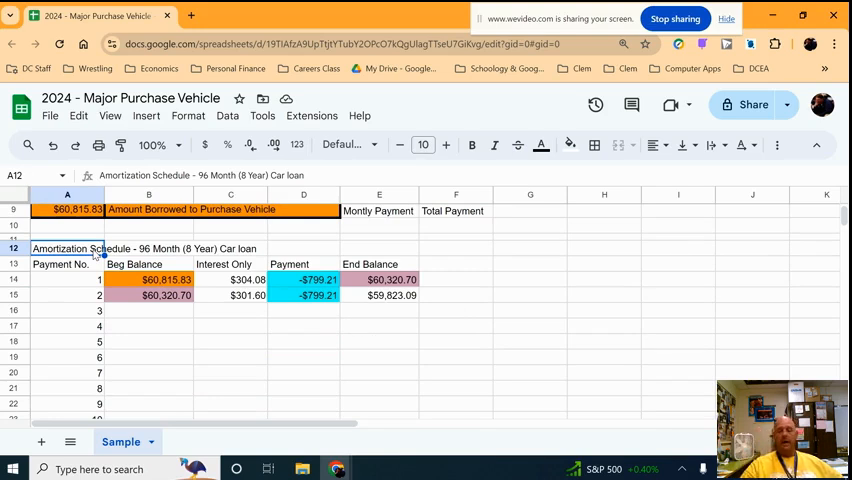
mouse_move(400, 313)
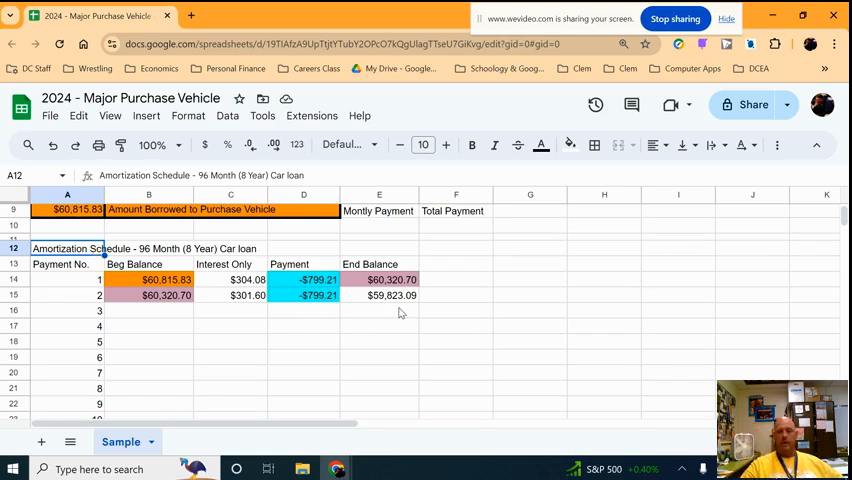
click(379, 325)
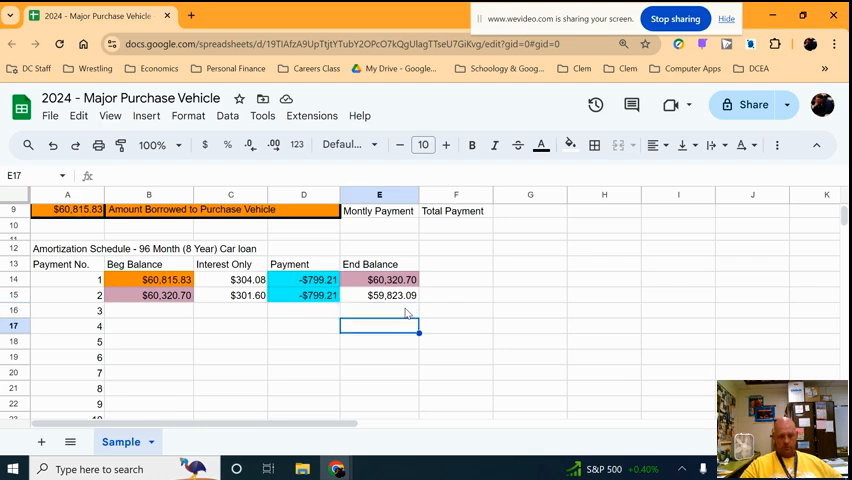
scroll(down, 3)
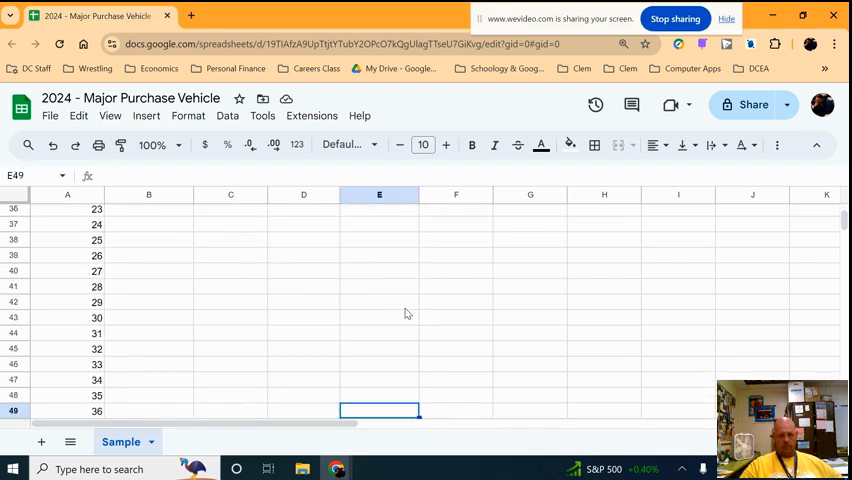
scroll(down, 3)
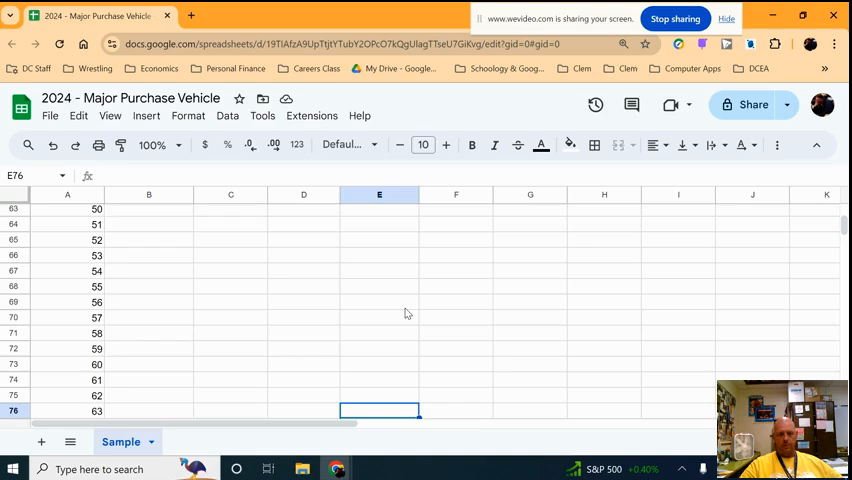
scroll(down, 3)
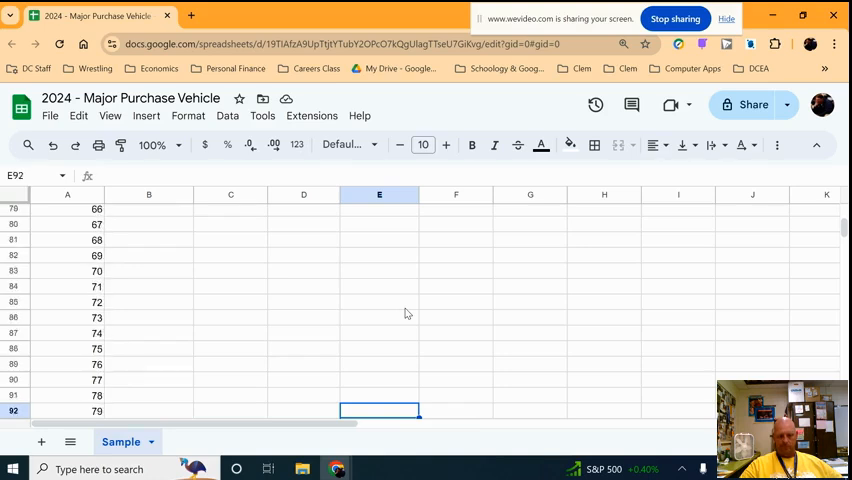
scroll(down, 3)
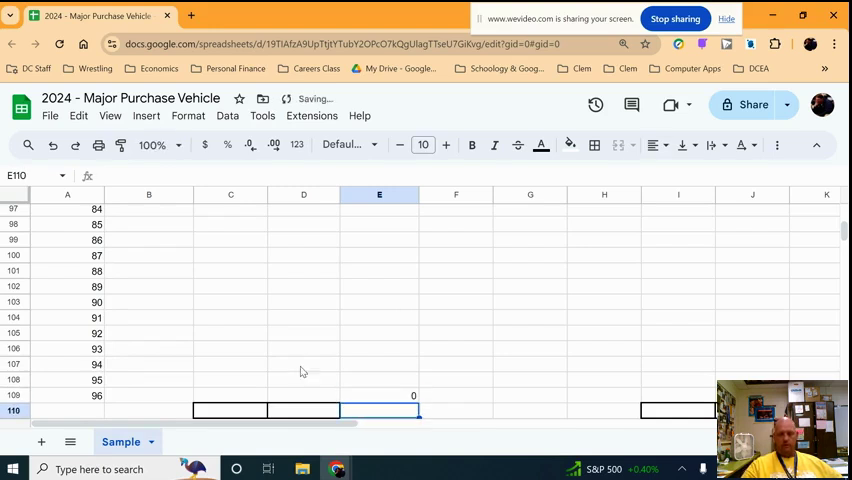
click(379, 395)
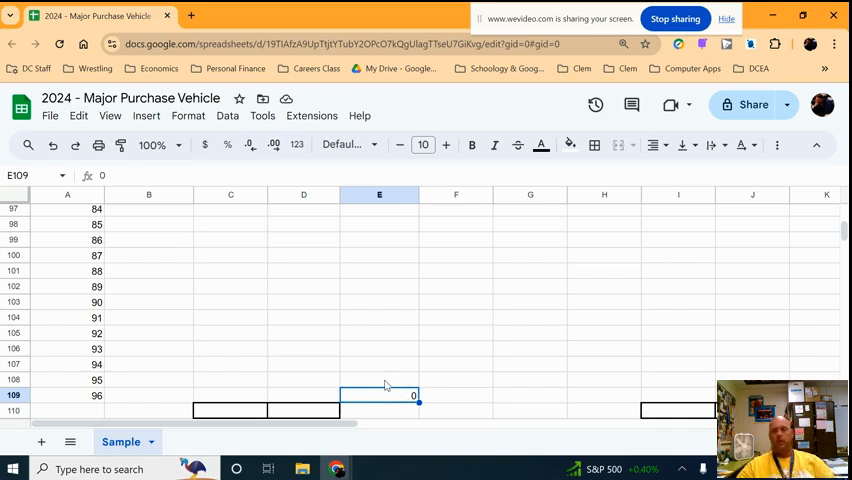
scroll(up, 3)
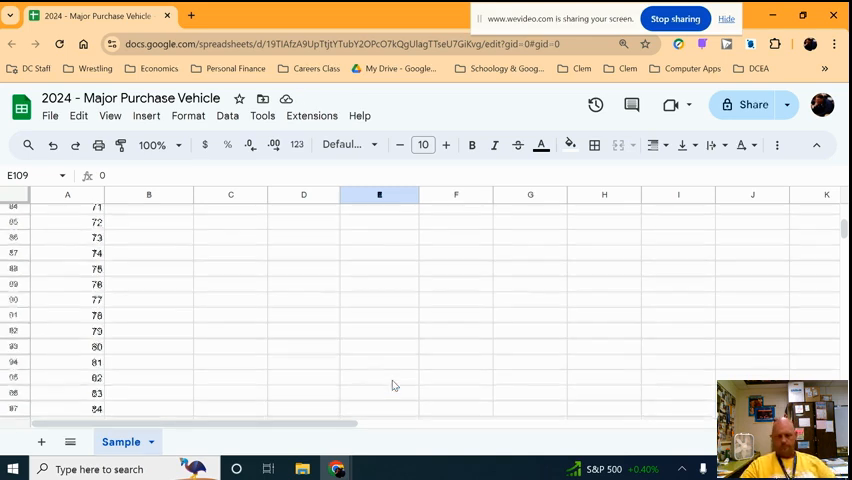
scroll(up, 3)
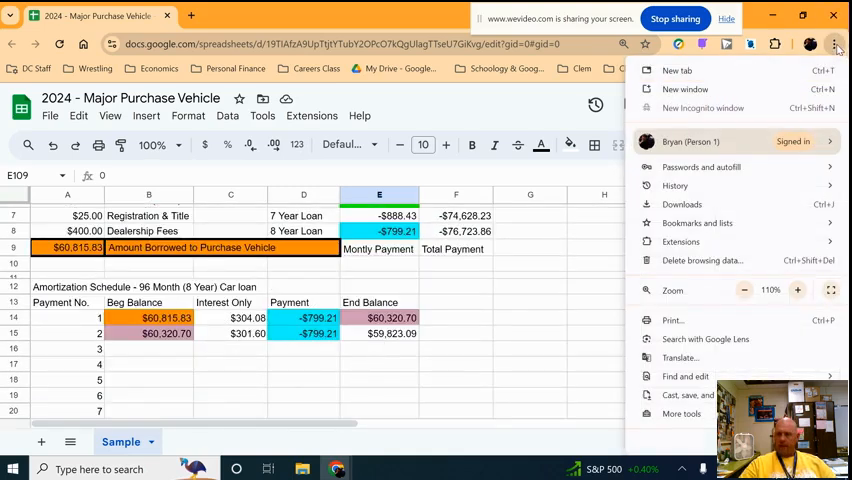
Zoom in further and review the first schedule row's interest and payment formulas
click(797, 290)
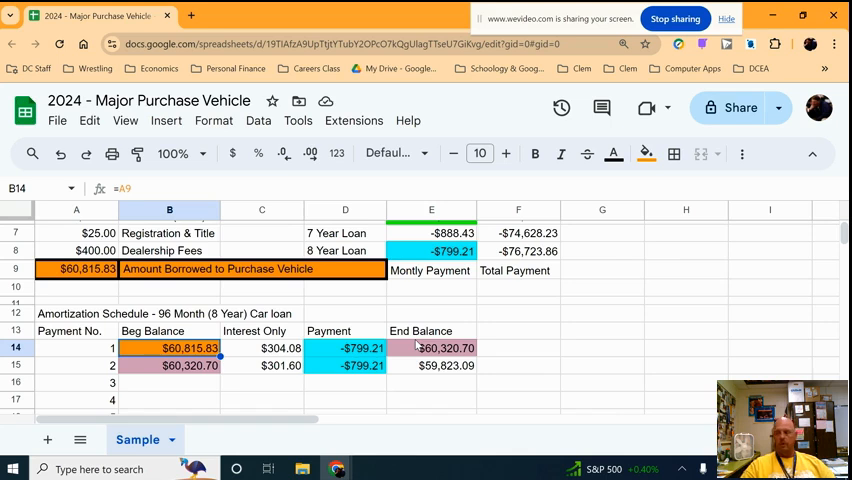
mouse_move(519, 358)
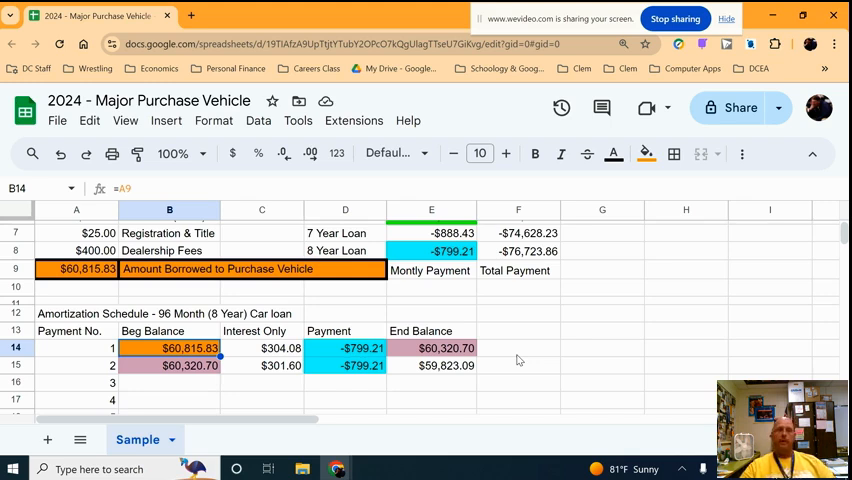
mouse_move(537, 366)
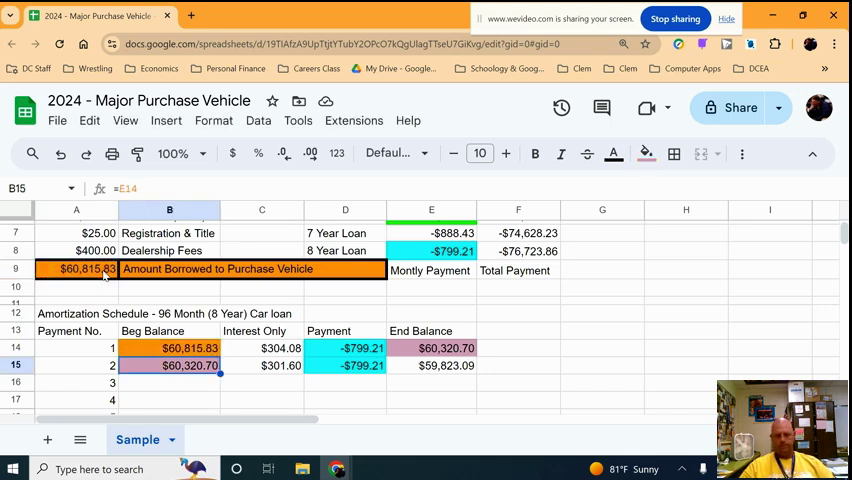
click(261, 348)
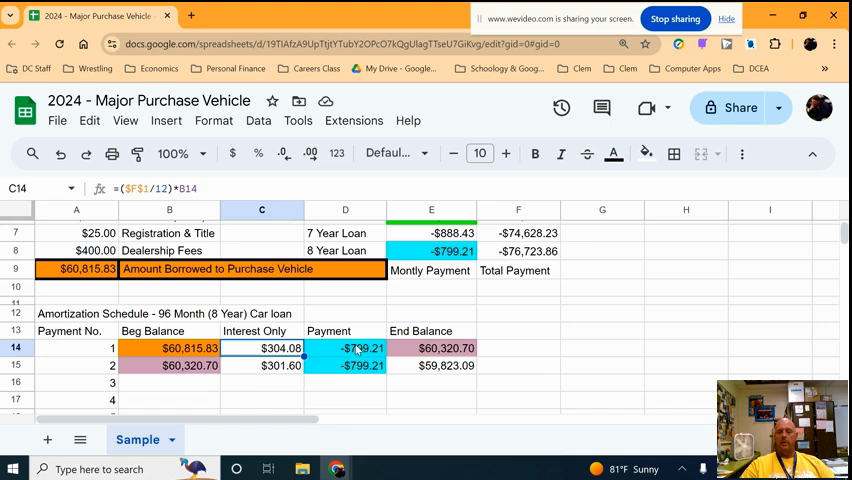
click(345, 348)
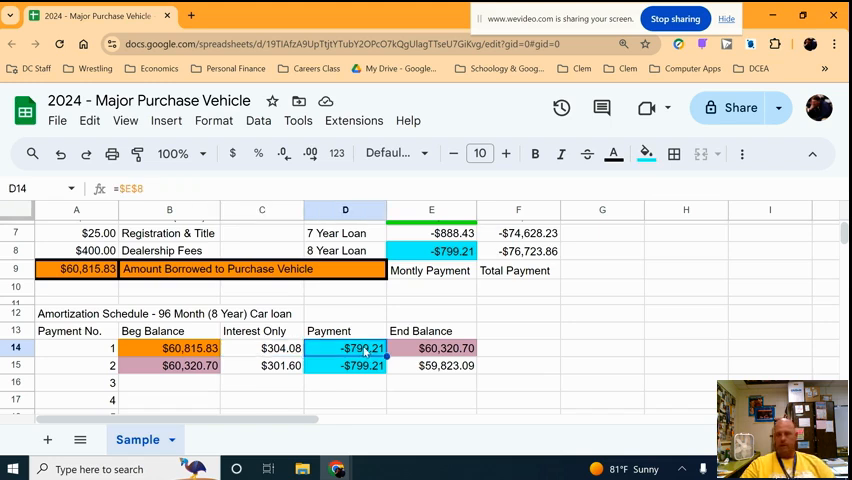
click(262, 348)
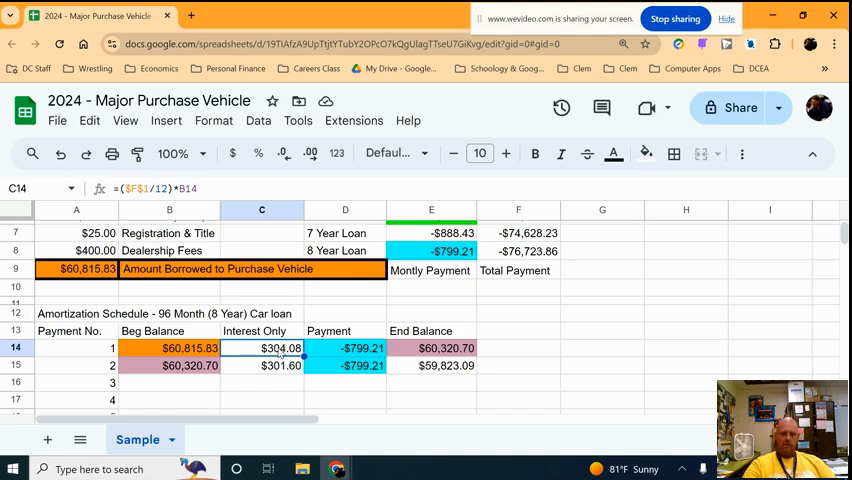
Rewrite the first interest-only formula in C14 as =F1/12*B14
scroll(up, 3)
text(=F1)
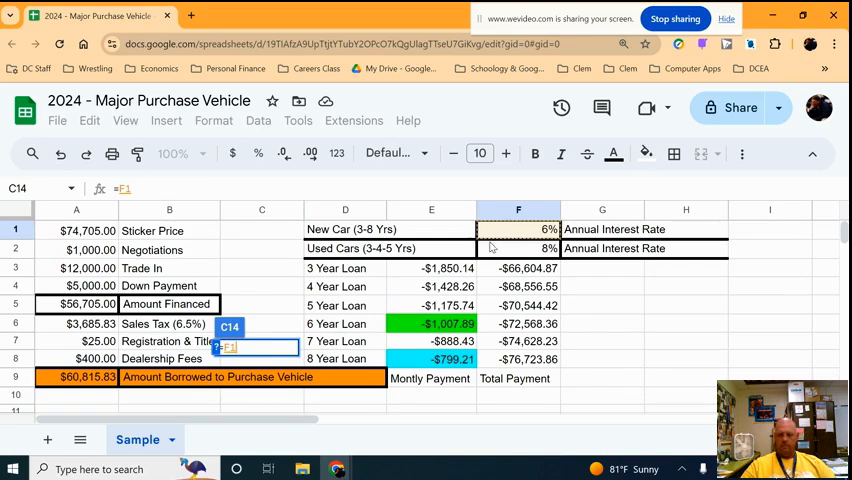
text(/12)
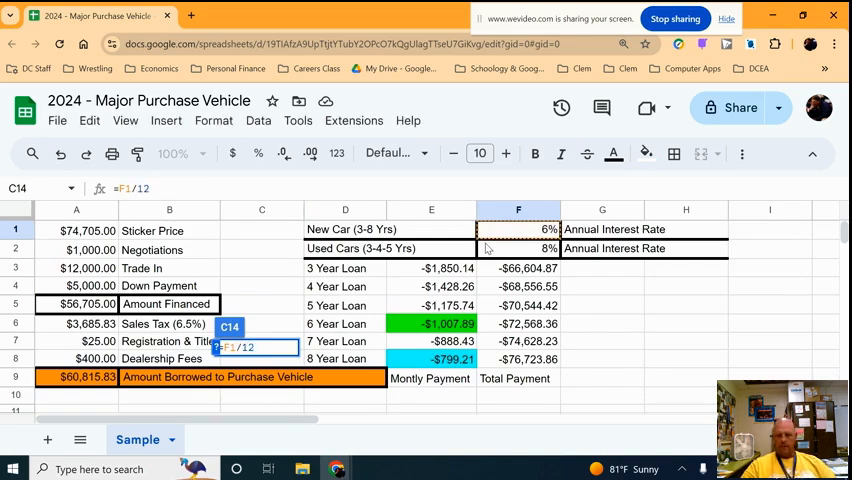
text(*)
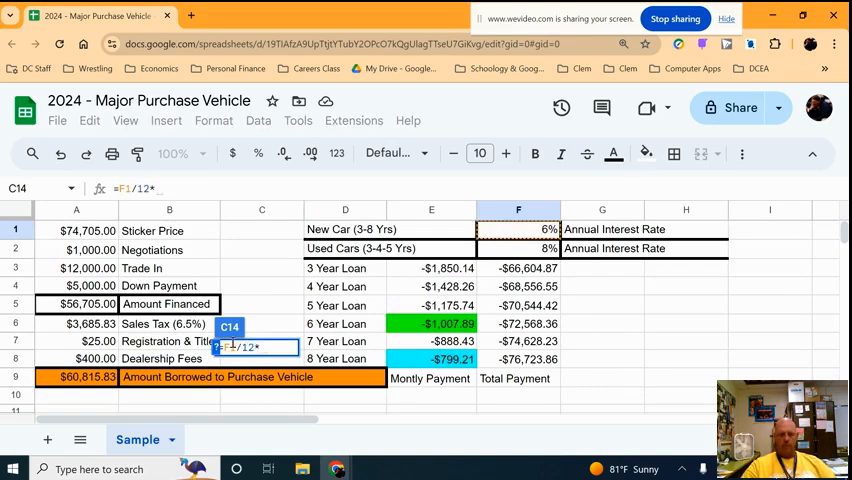
scroll(down, 3)
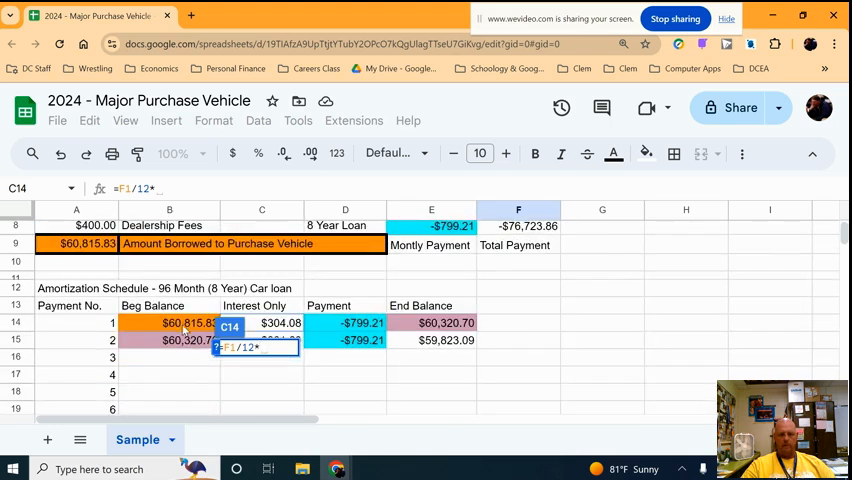
click(169, 322)
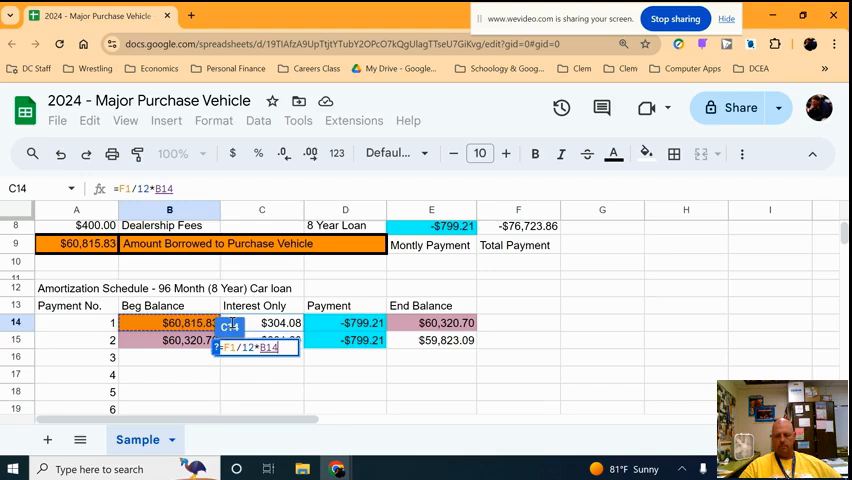
key(Return)
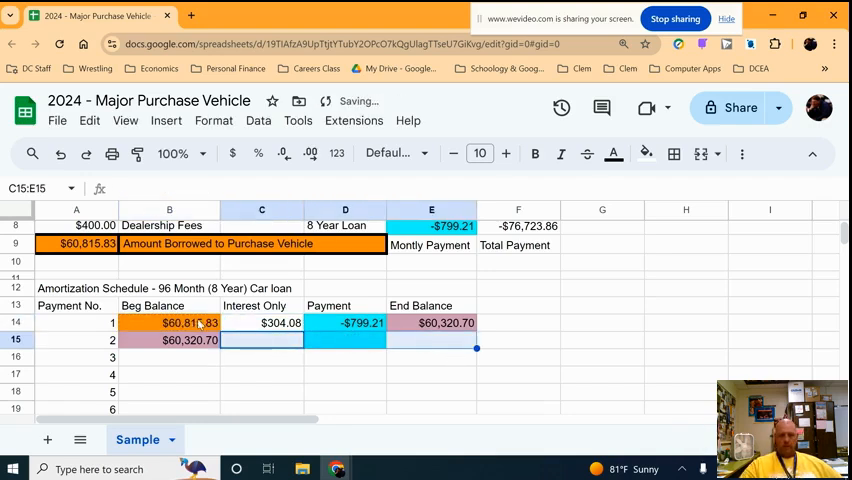
Recheck the rewritten interest formula and the 8-year monthly payment formula
click(261, 322)
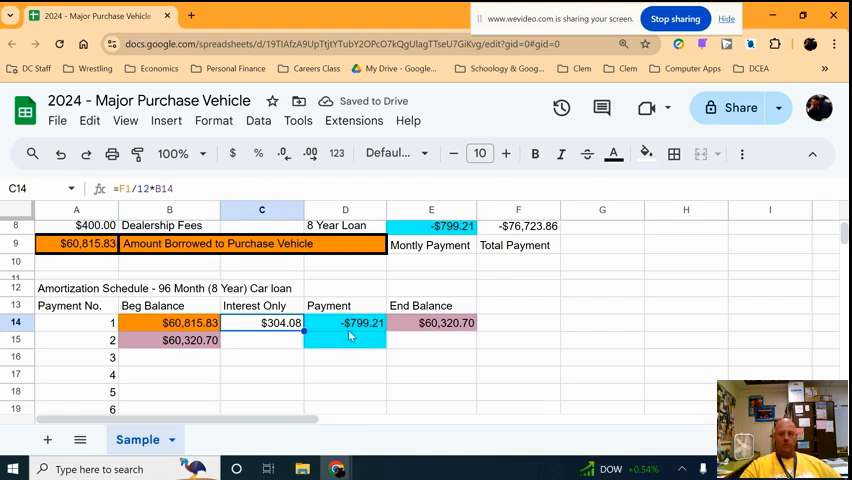
click(345, 322)
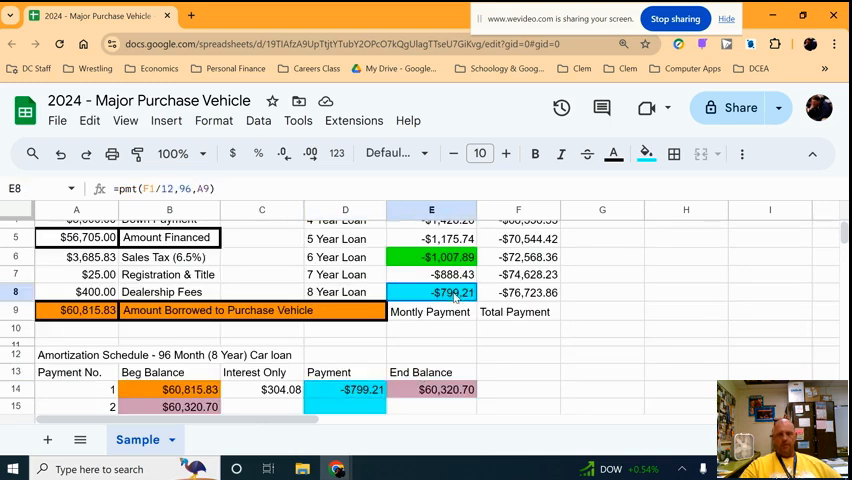
click(345, 389)
text(=)
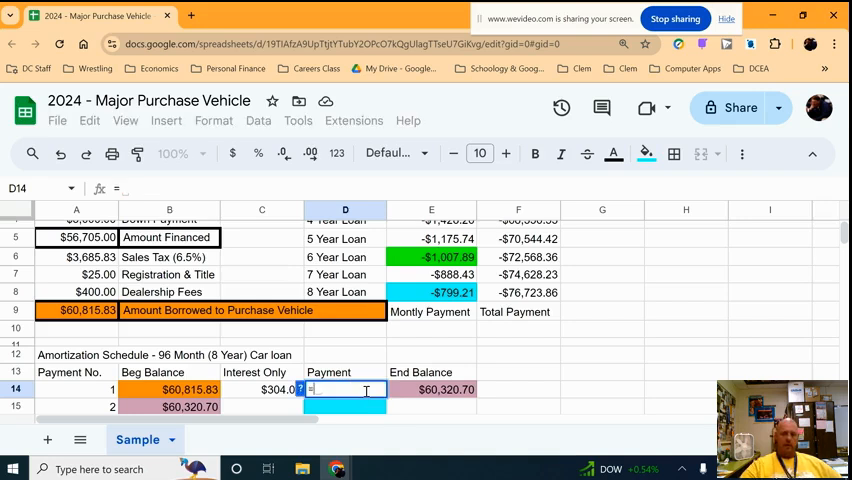
Fill the Payment column D14:D109 with =$E$8, giving -$799.21 per month
click(431, 292)
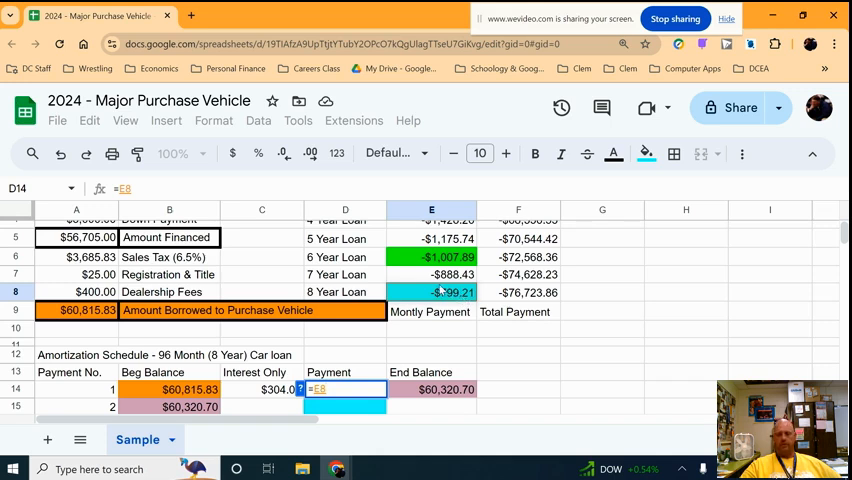
mouse_move(455, 340)
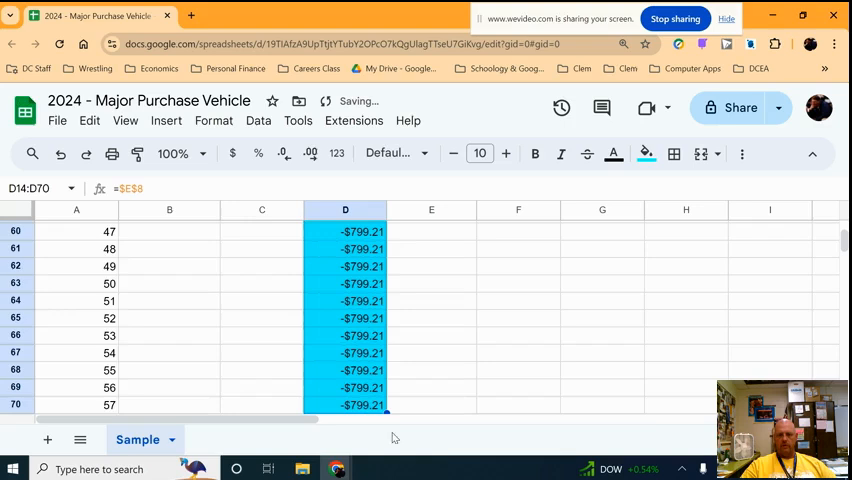
scroll(down, 3)
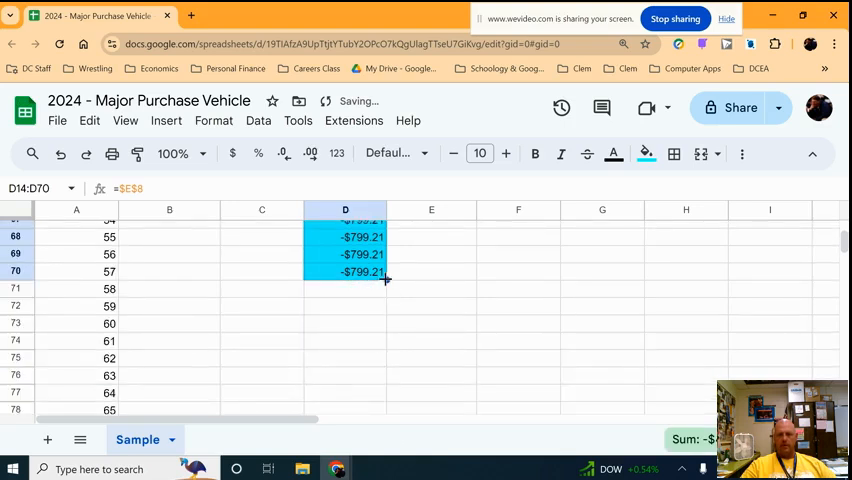
scroll(down, 3)
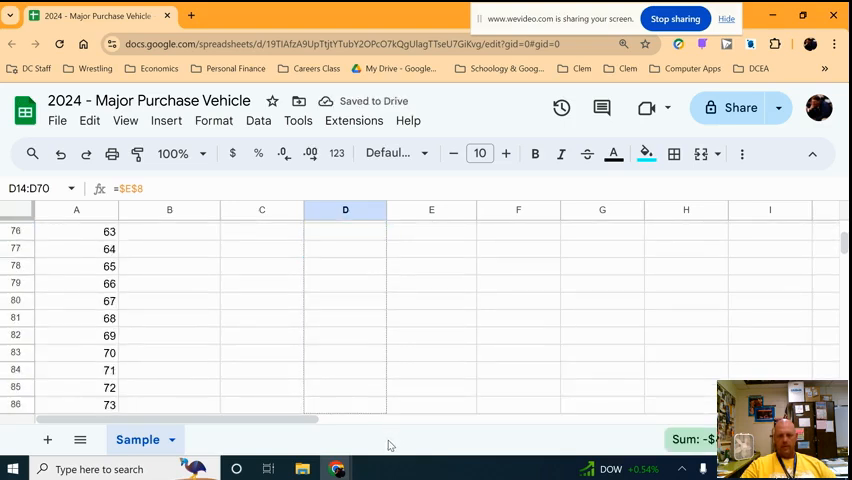
scroll(down, 3)
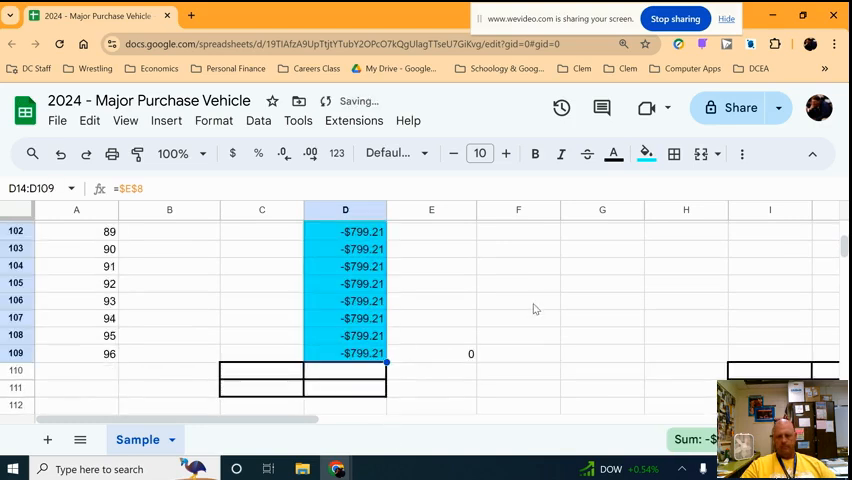
scroll(up, 3)
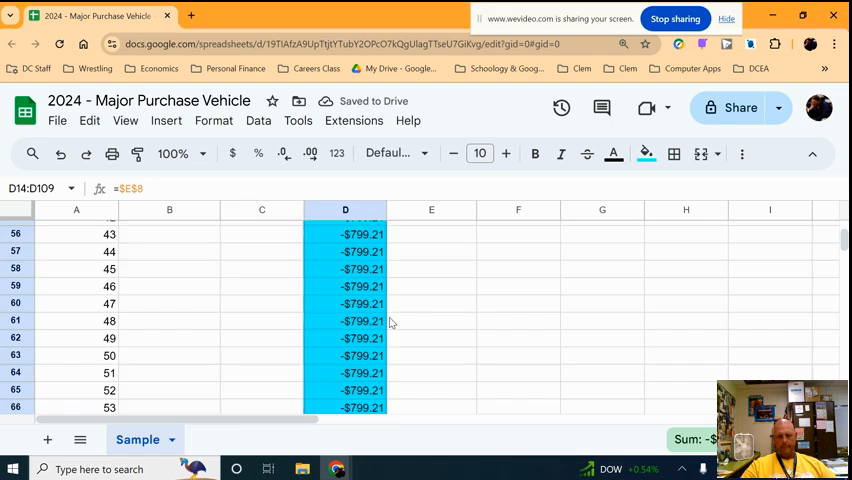
scroll(up, 3)
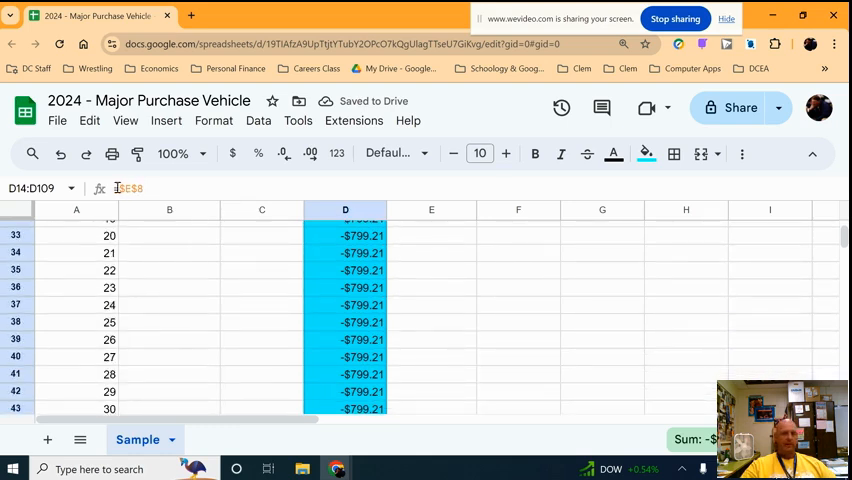
scroll(up, 3)
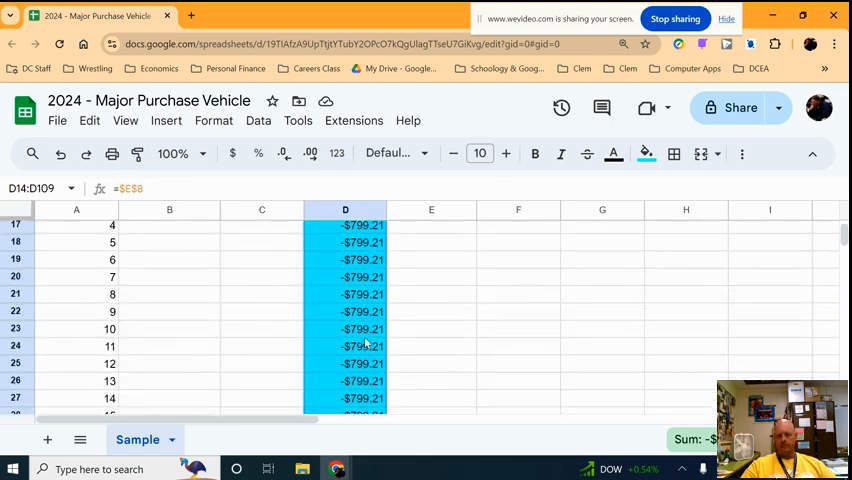
scroll(up, 3)
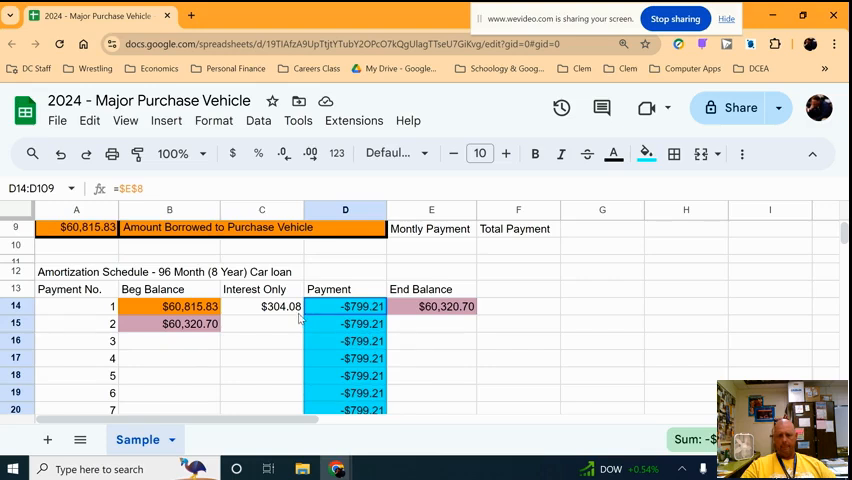
click(169, 306)
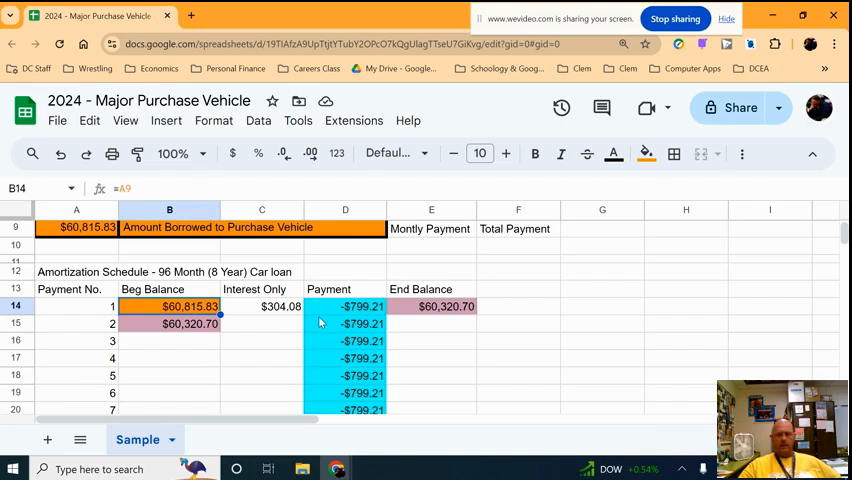
click(345, 306)
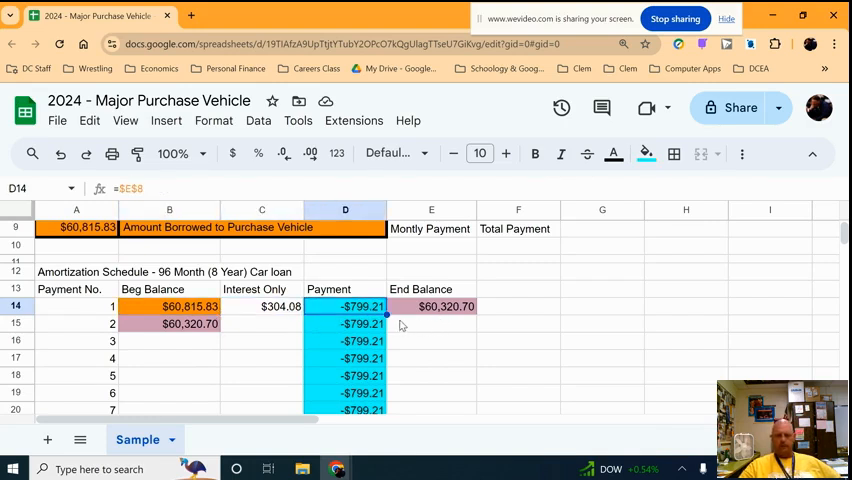
click(431, 306)
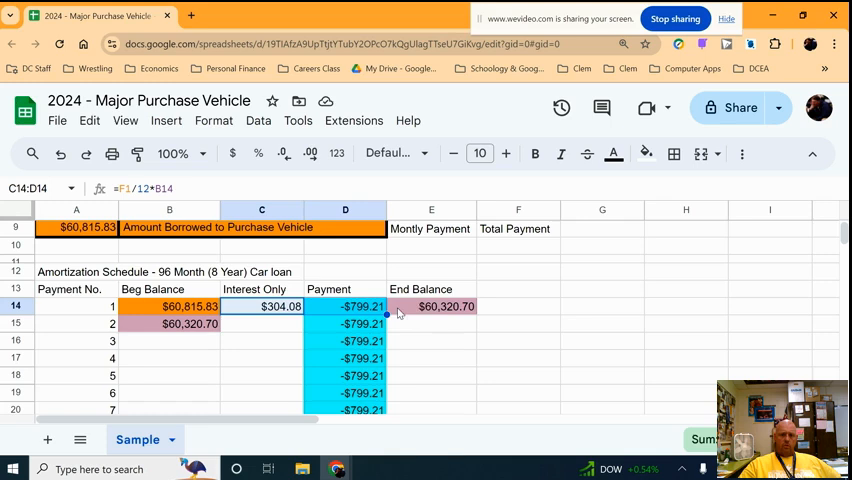
click(431, 306)
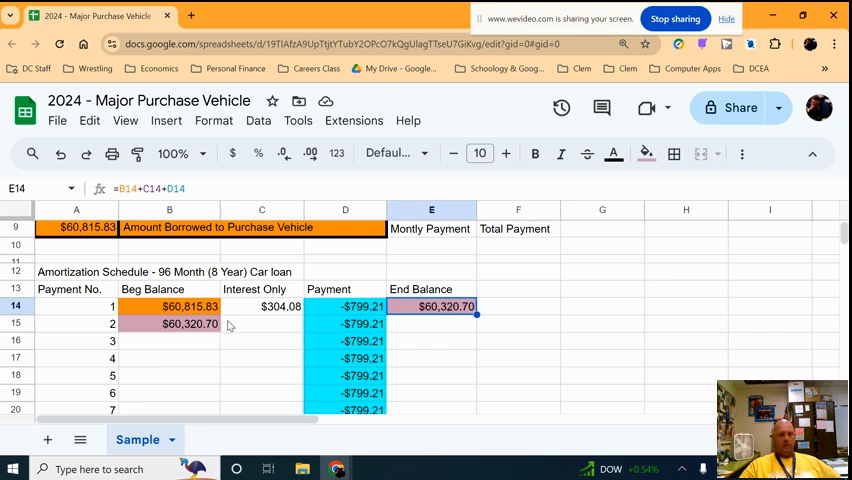
click(169, 323)
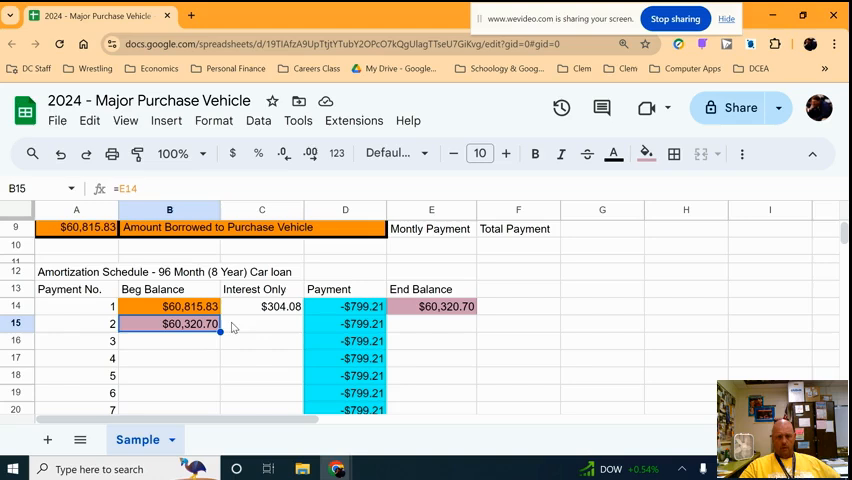
click(261, 306)
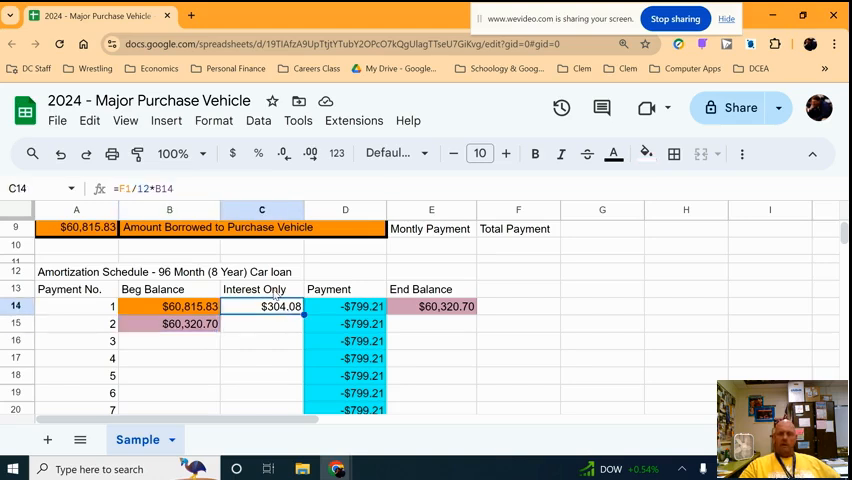
scroll(up, 3)
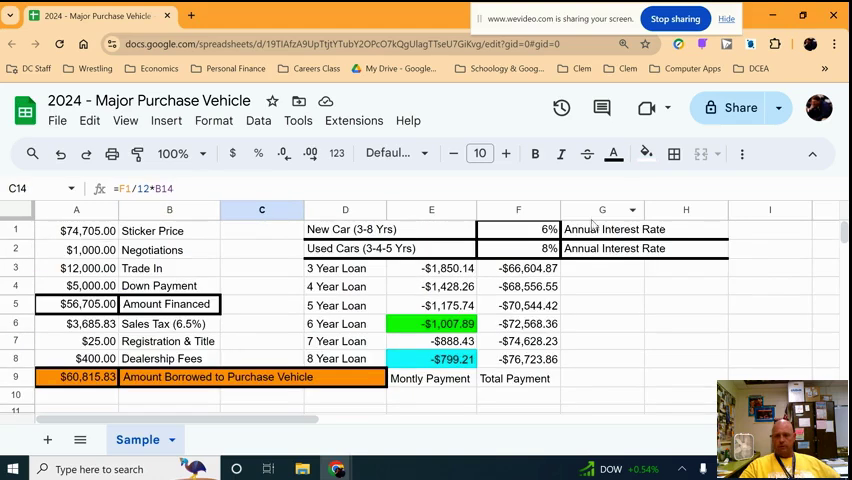
scroll(down, 3)
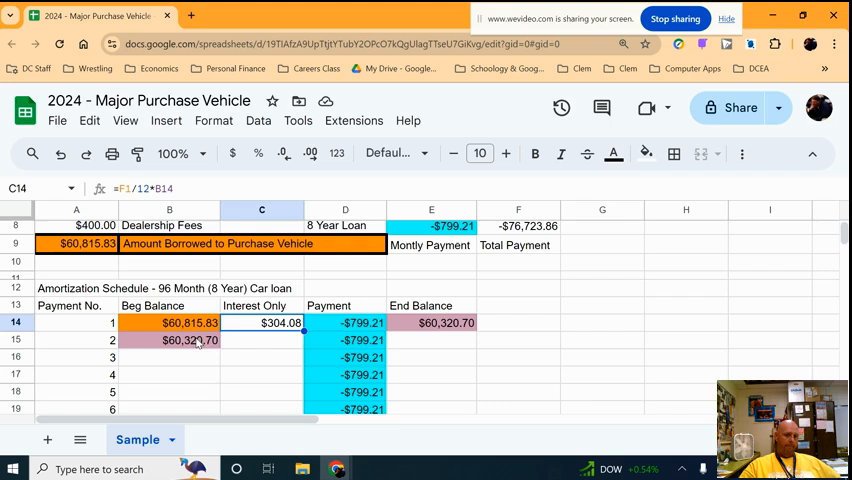
click(261, 374)
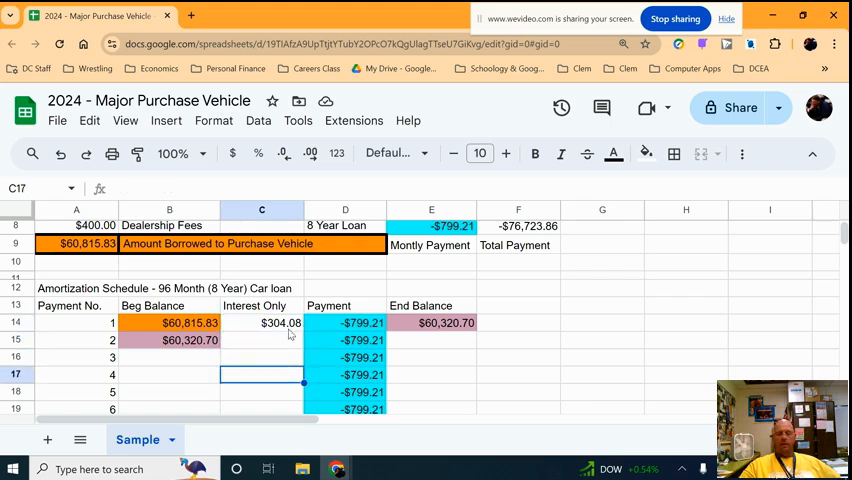
click(261, 322)
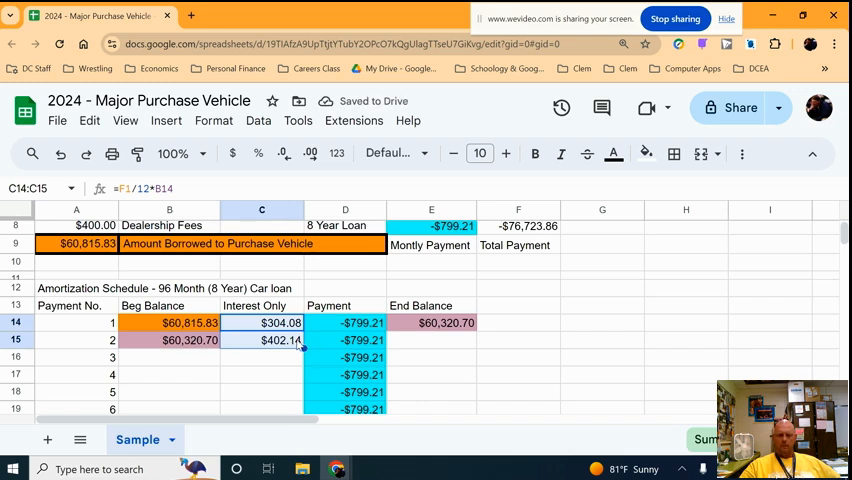
click(261, 340)
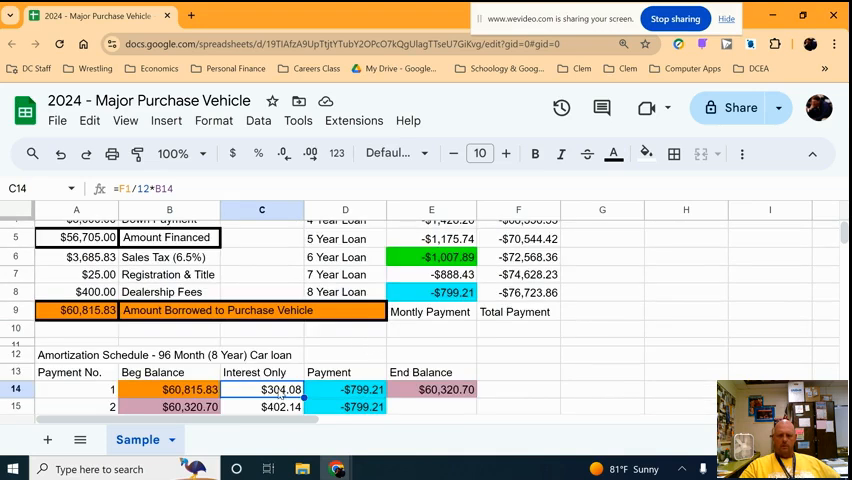
scroll(up, 3)
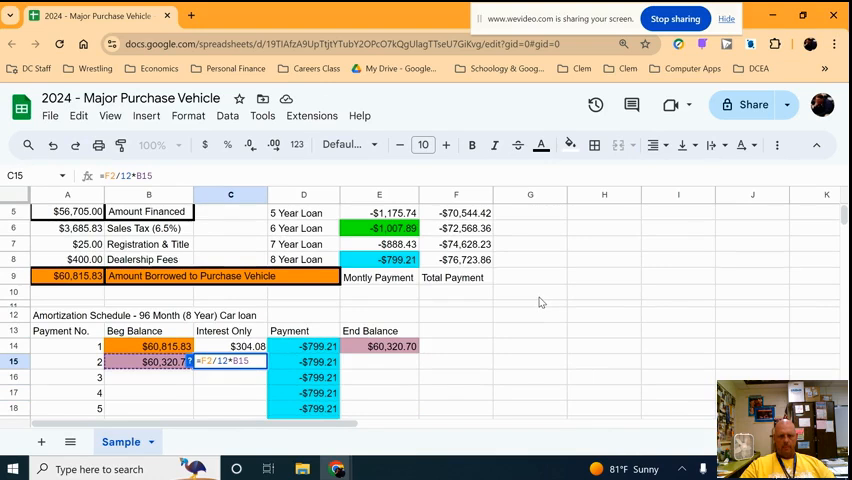
scroll(up, 3)
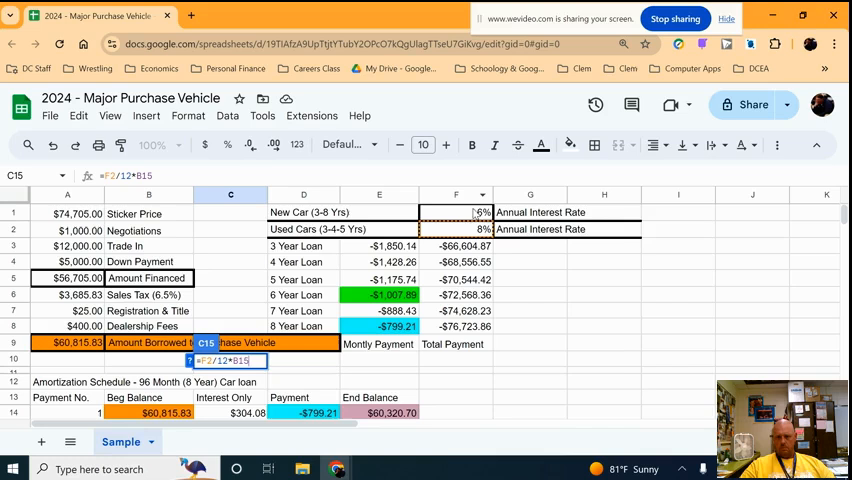
mouse_move(367, 279)
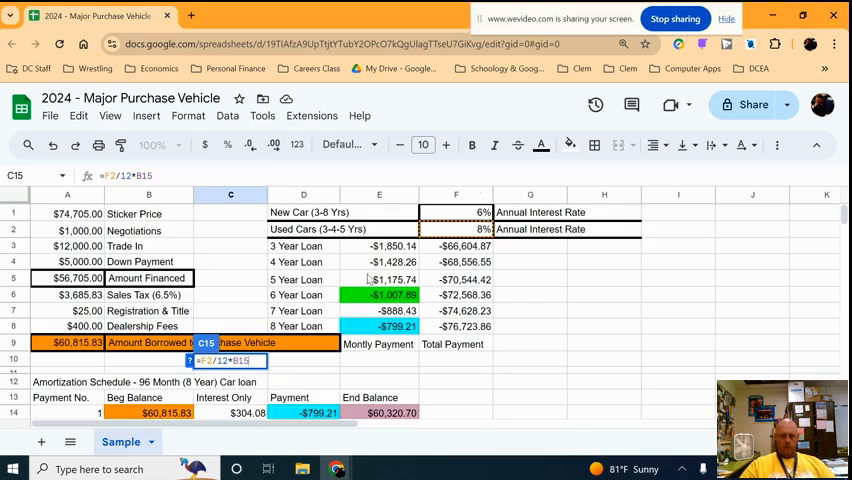
scroll(down, 3)
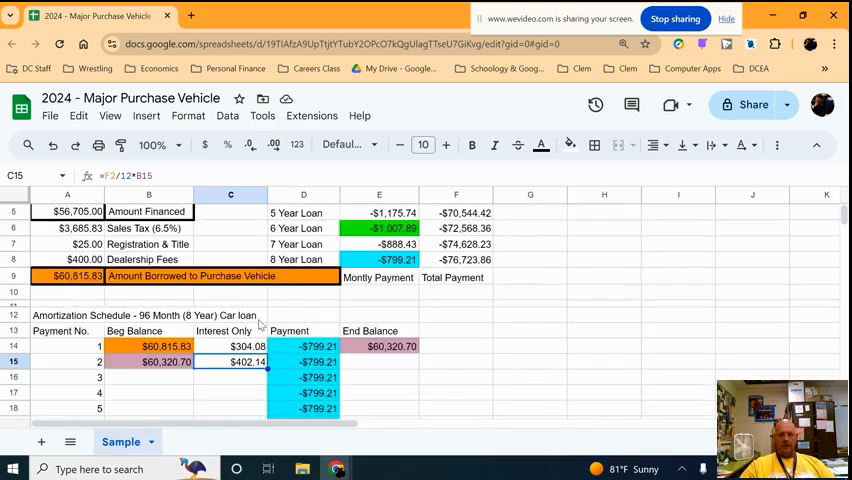
Anchor the C14 interest formula to the 6% rate cell as =$F$1/12*B14
click(230, 346)
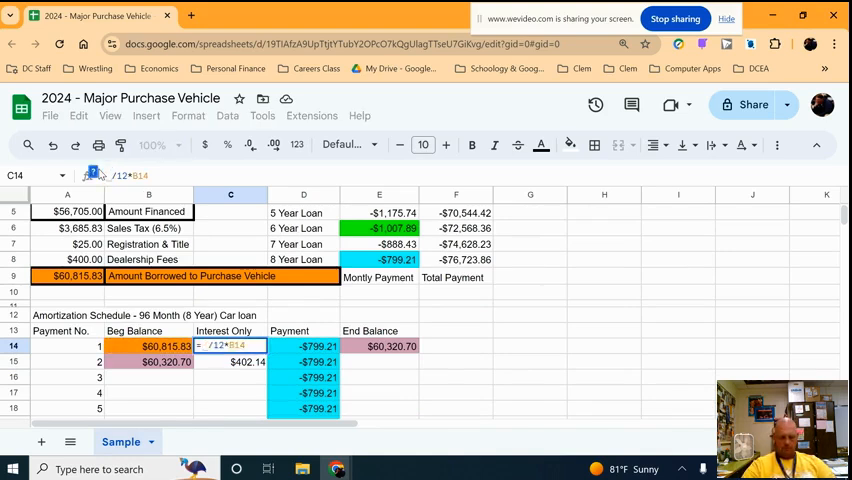
text(6%)
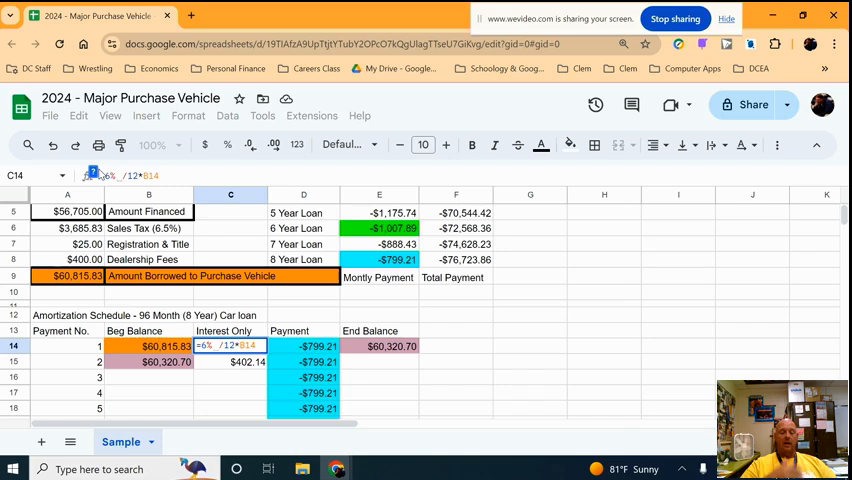
mouse_move(490, 293)
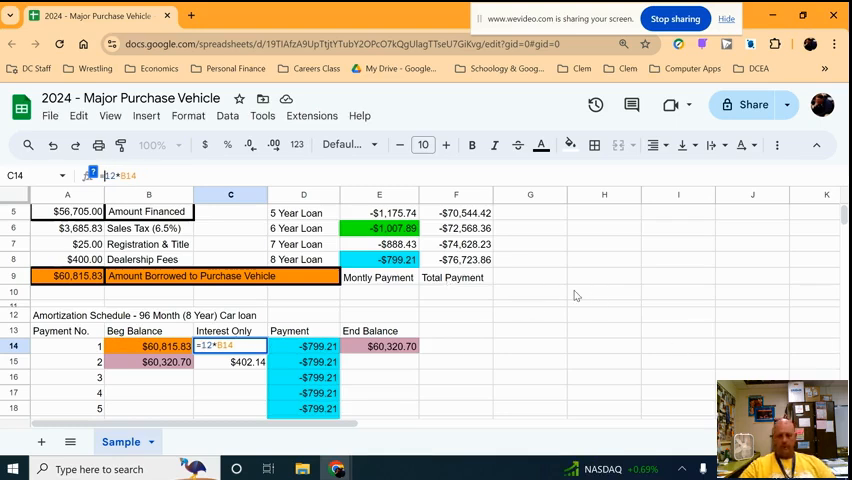
mouse_move(520, 325)
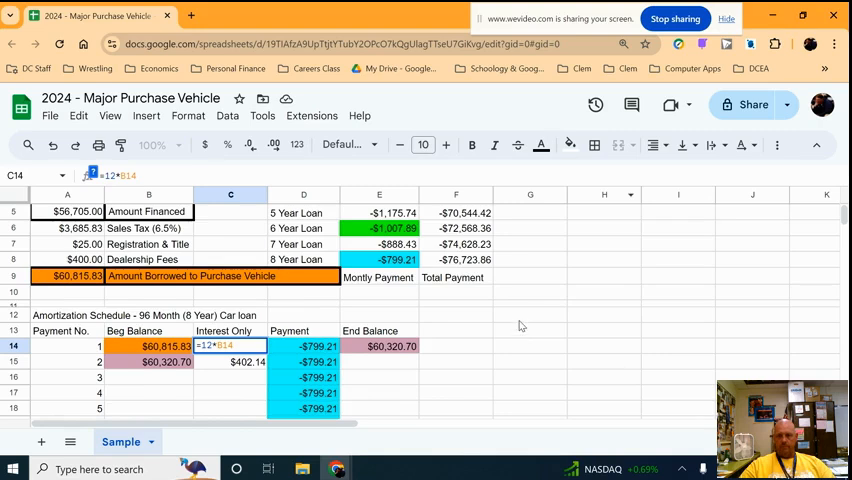
scroll(up, 3)
text($F$1/)
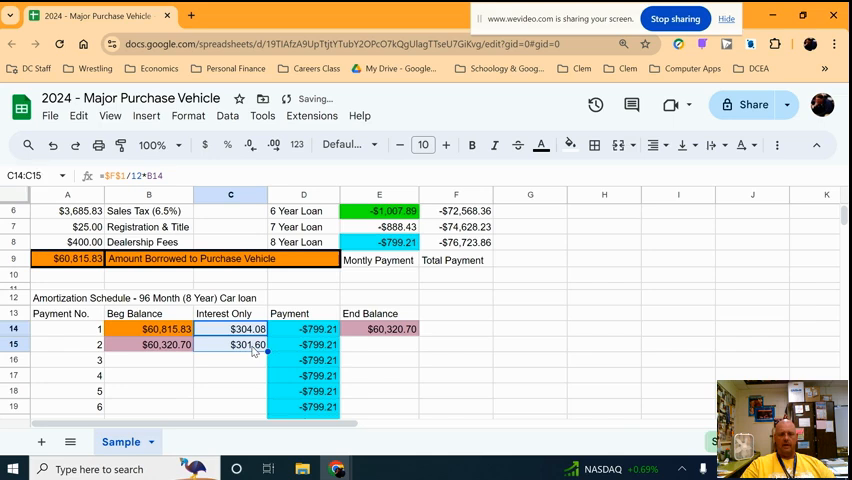
Copy the end balance formula down to payment 2, giving $59,823.09, and review the row
click(248, 344)
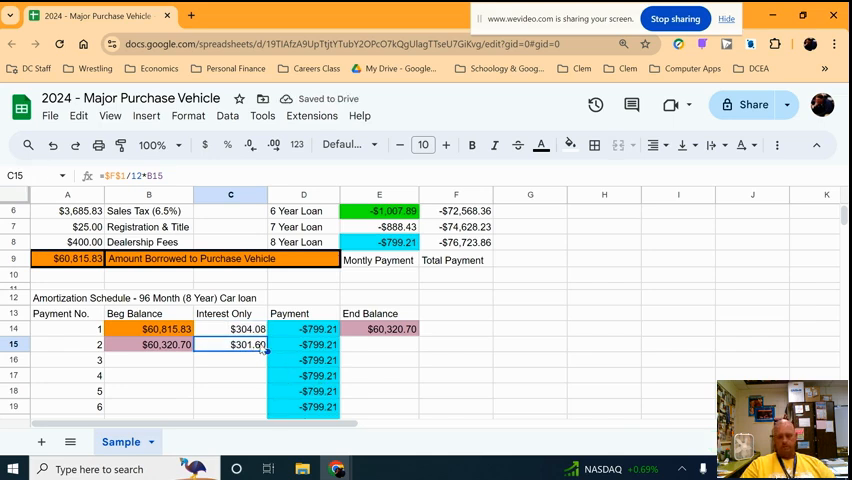
click(148, 344)
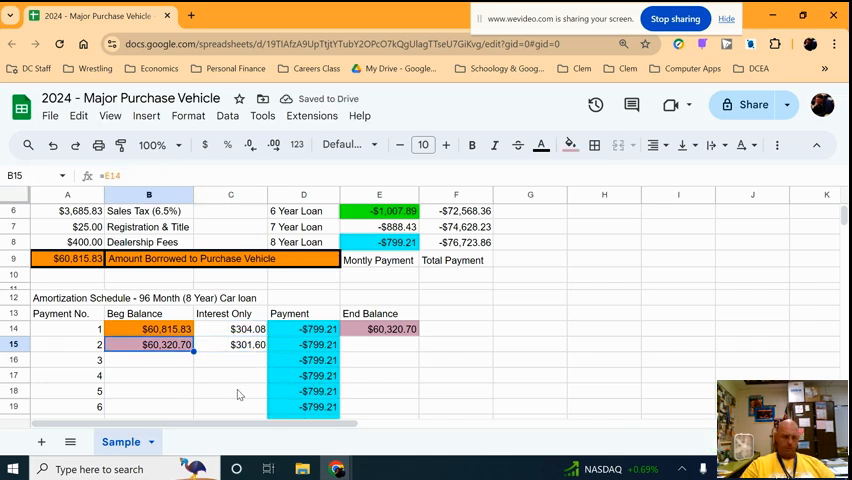
click(379, 329)
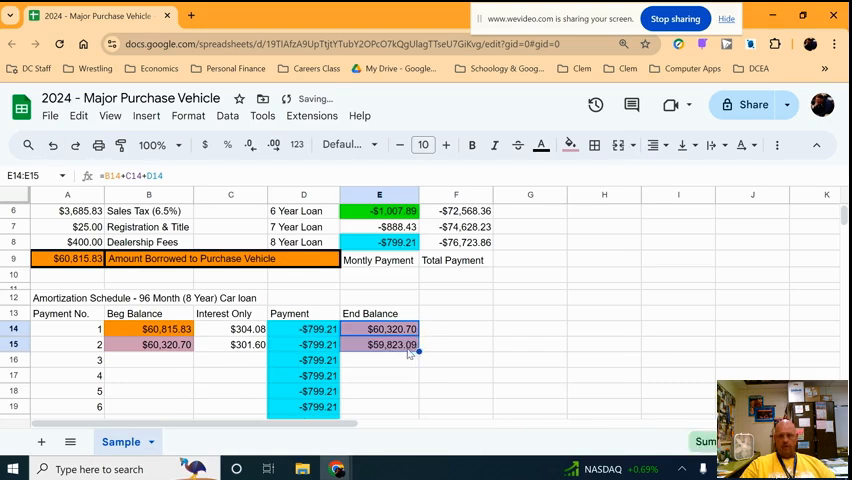
click(378, 344)
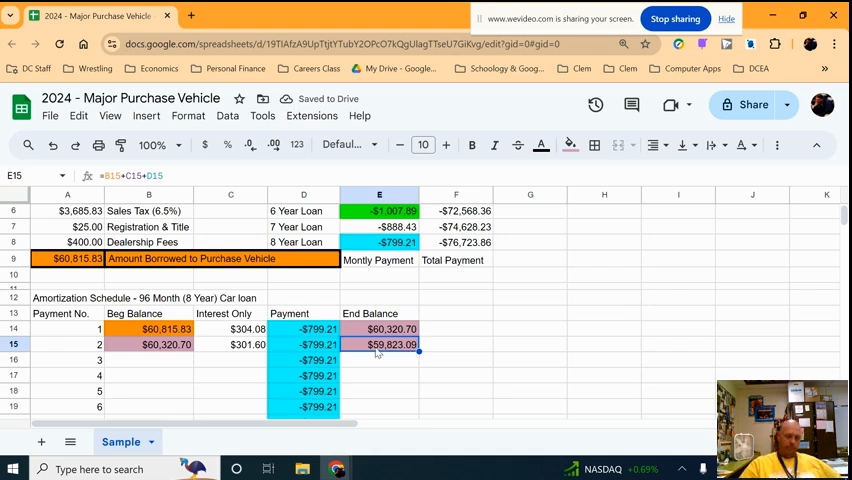
click(247, 344)
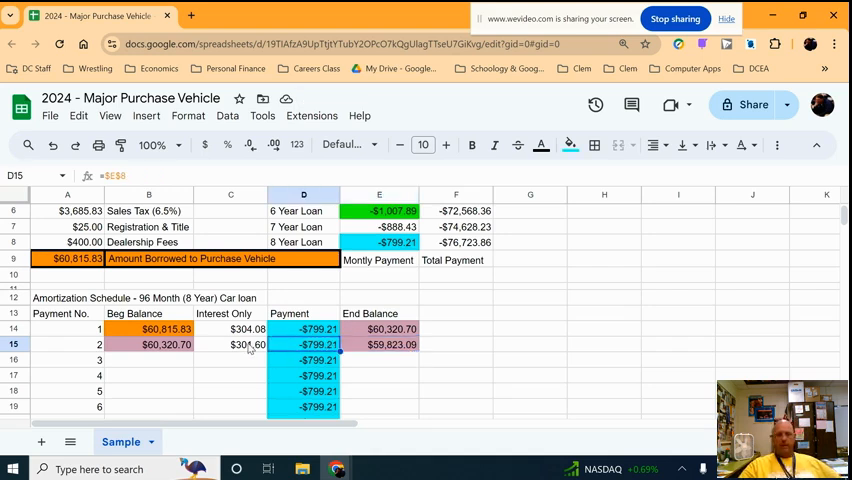
click(230, 344)
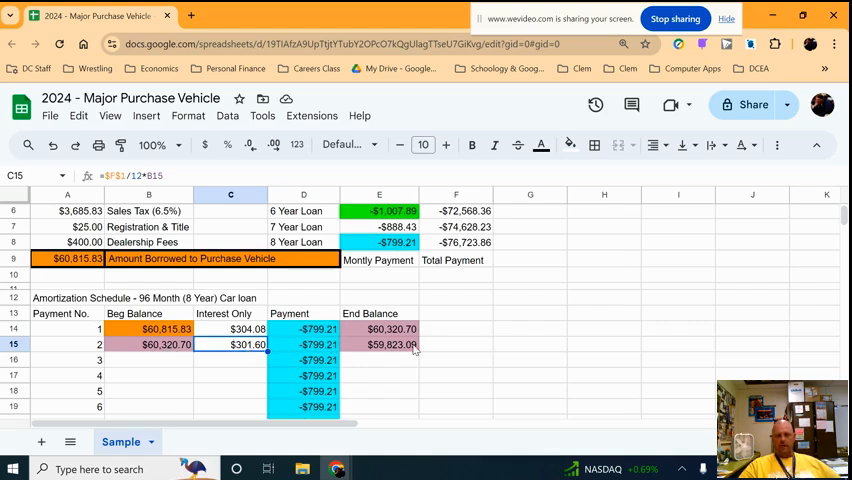
Remove the pink shading from payment 2's beginning and end balance cells
click(378, 344)
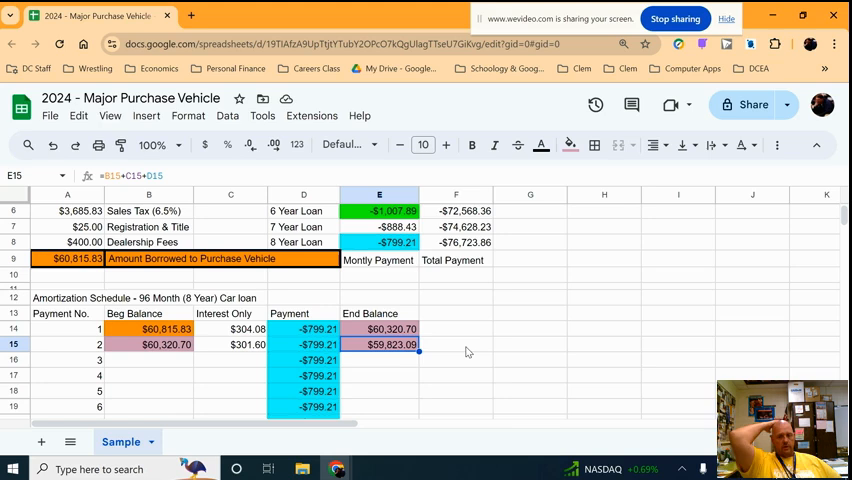
click(570, 145)
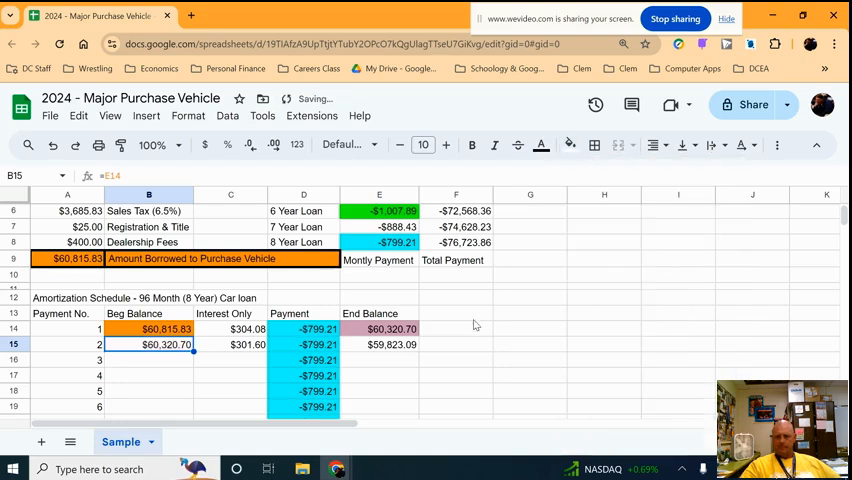
mouse_move(155, 366)
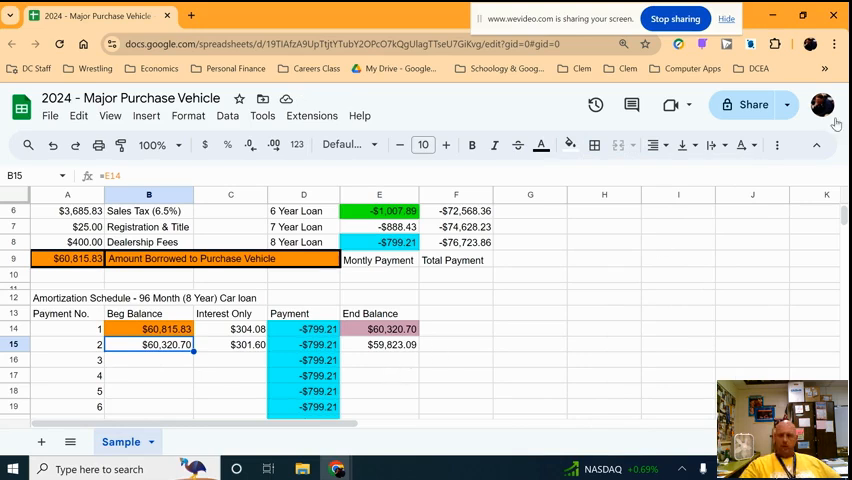
click(230, 359)
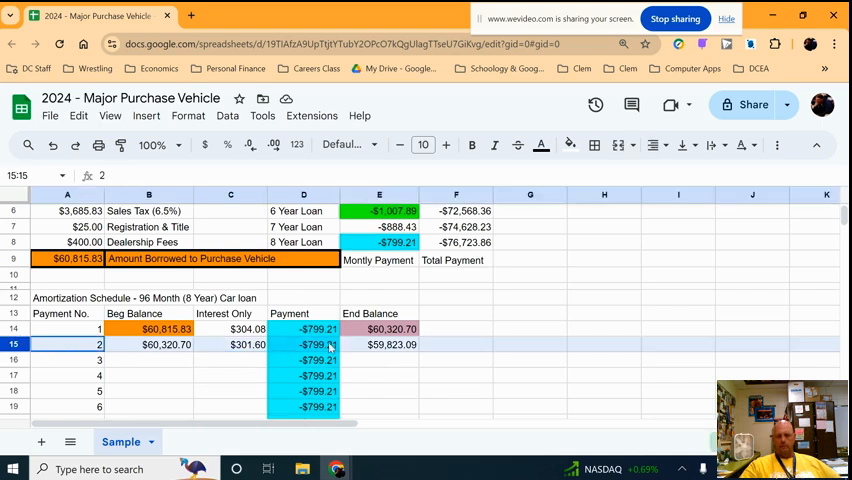
mouse_move(430, 295)
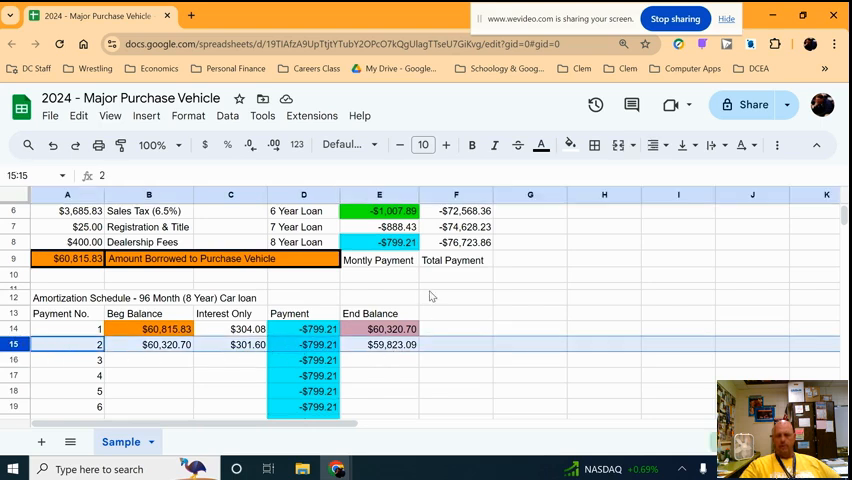
Fill payment 2's row formulas down to row 109 for all 96 payments
click(149, 344)
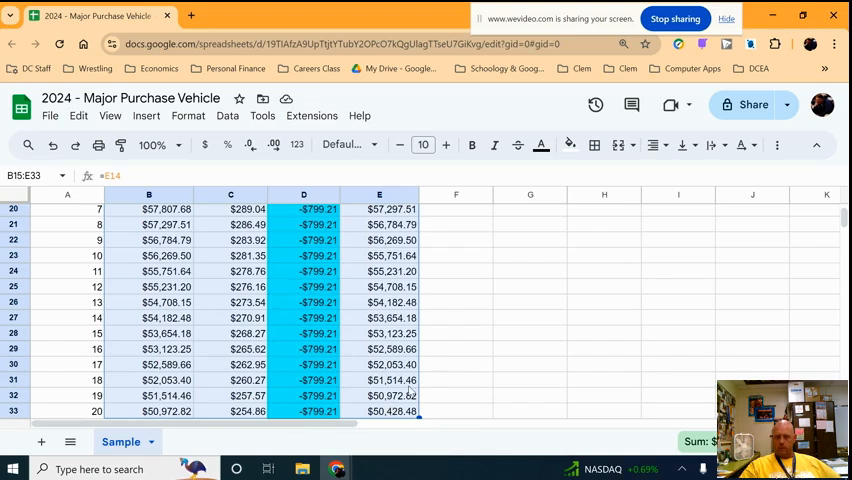
scroll(down, 3)
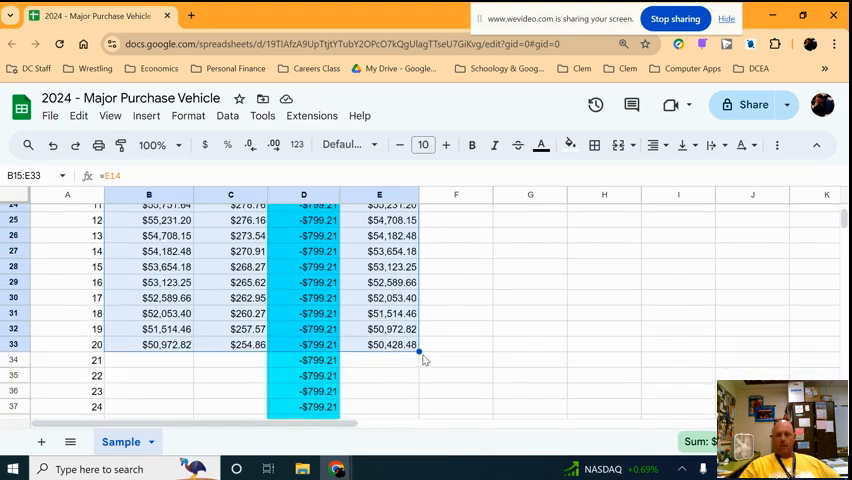
scroll(down, 3)
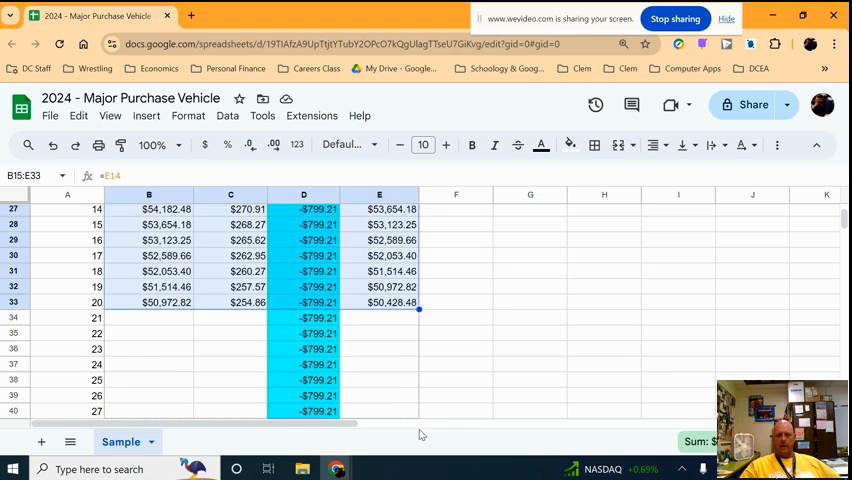
scroll(down, 3)
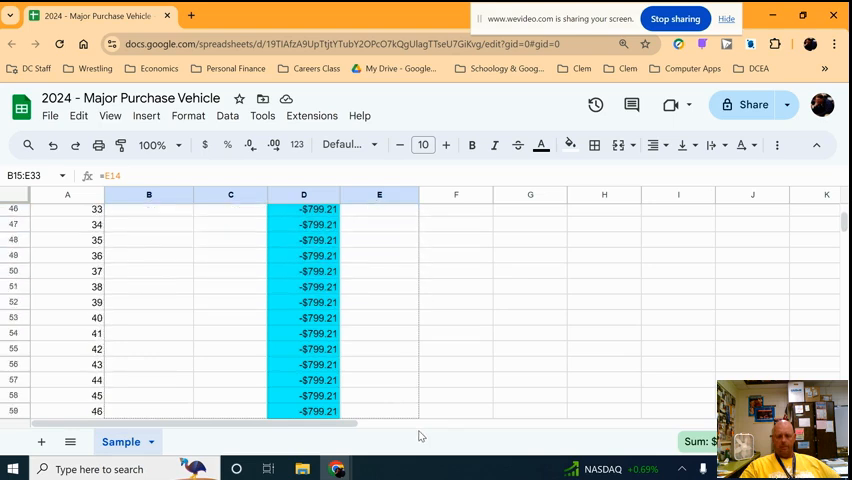
scroll(down, 3)
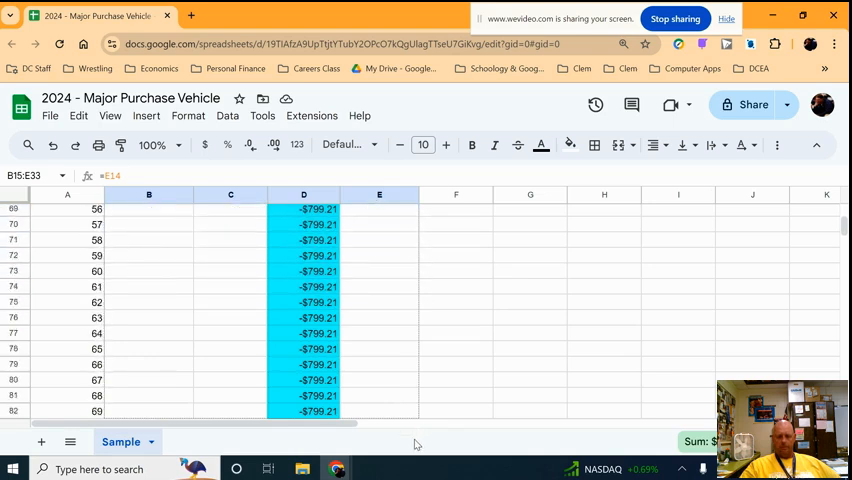
scroll(down, 3)
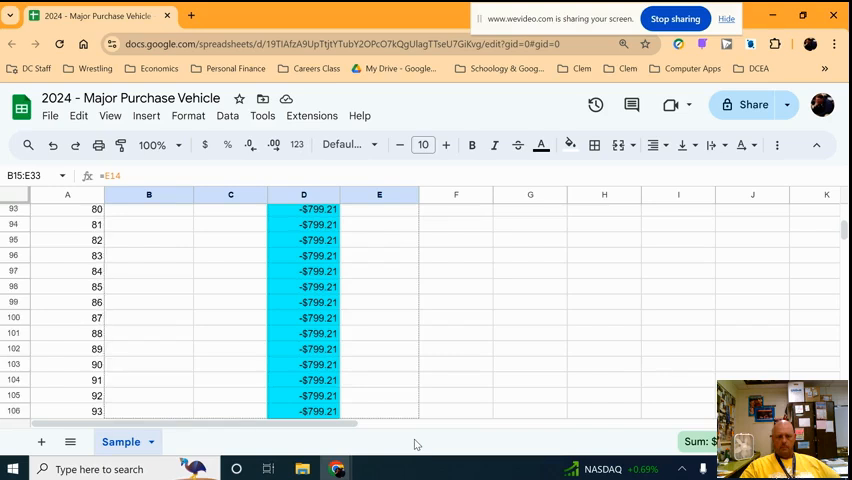
scroll(down, 3)
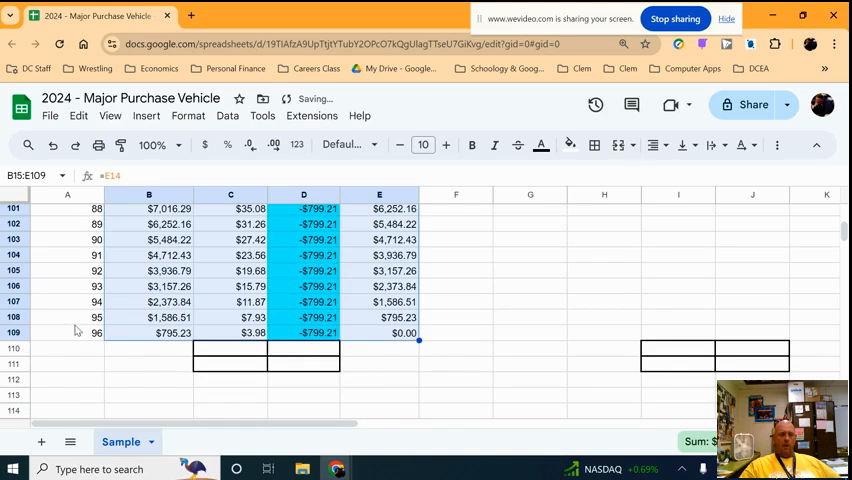
Verify payment 96's beginning balance, payment amount and $0.00 end balance
click(67, 332)
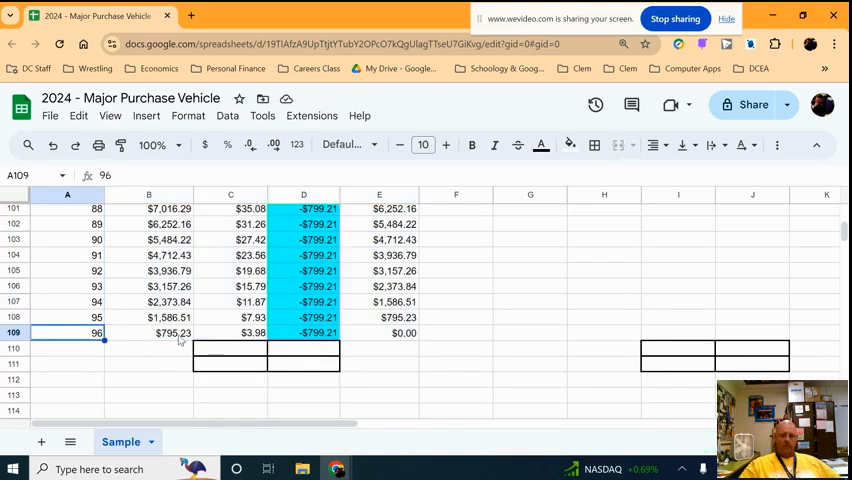
click(149, 332)
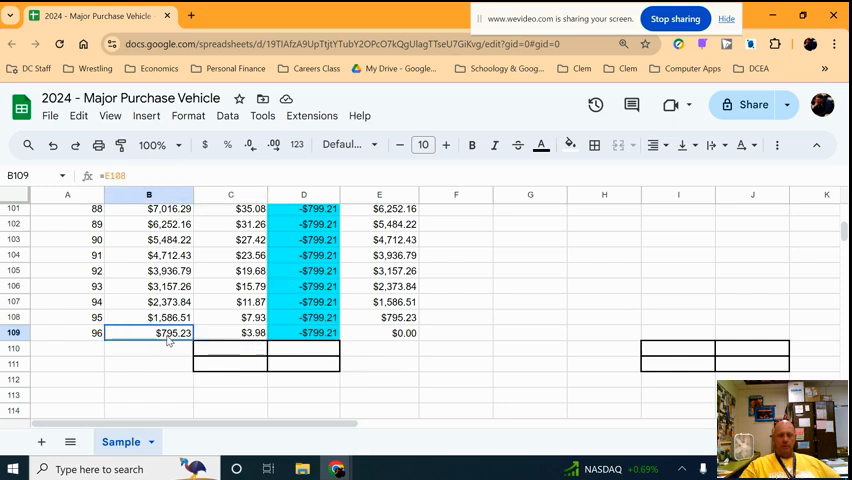
click(304, 332)
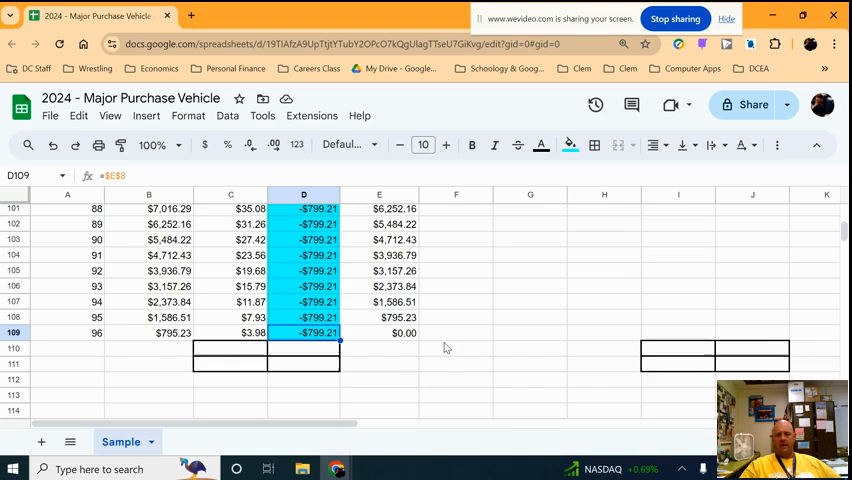
click(379, 332)
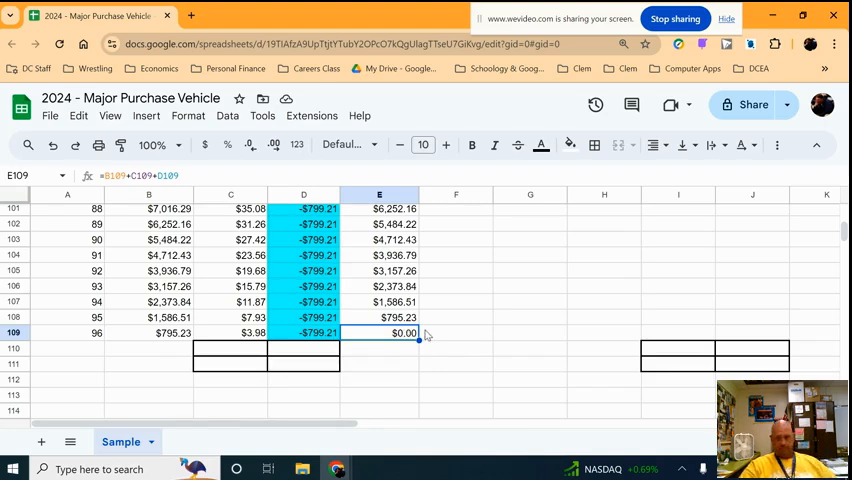
scroll(up, 3)
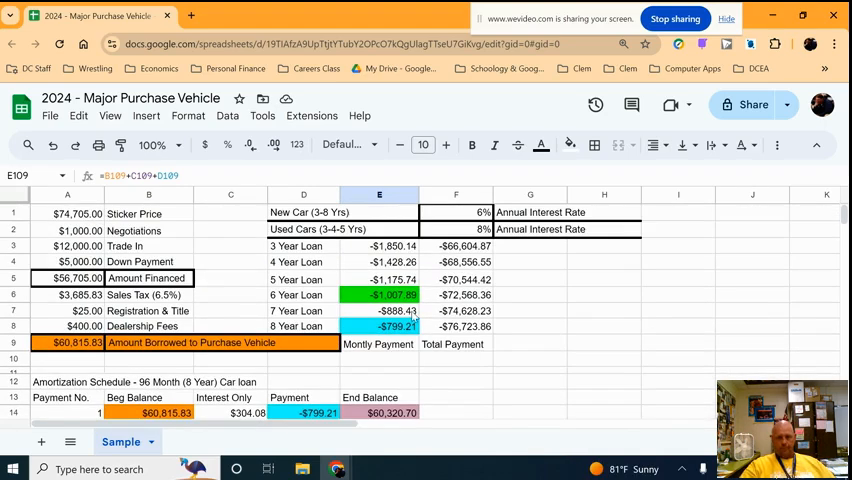
click(456, 344)
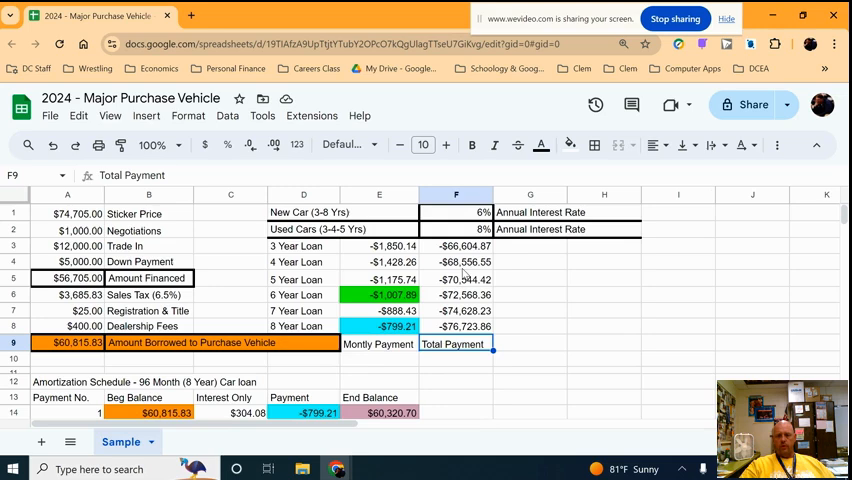
scroll(down, 3)
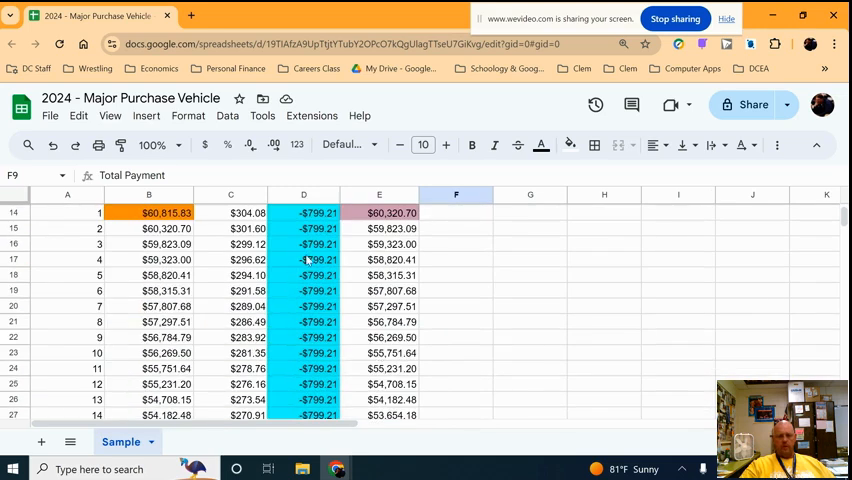
scroll(up, 3)
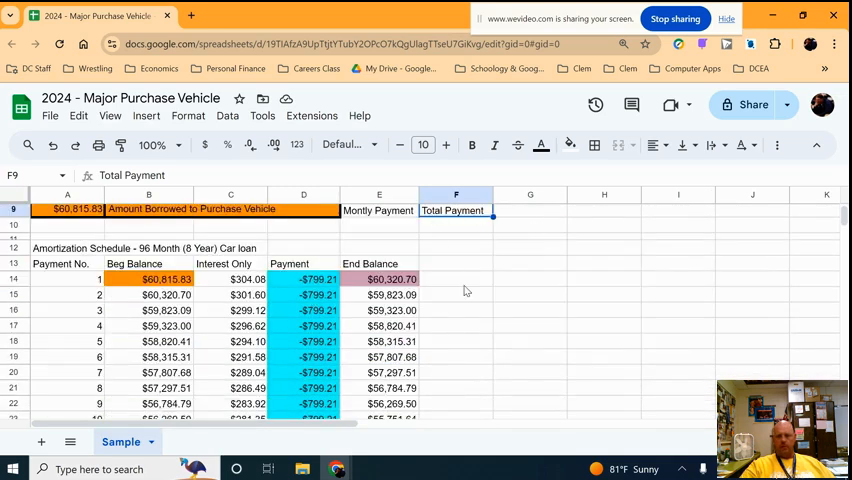
scroll(up, 3)
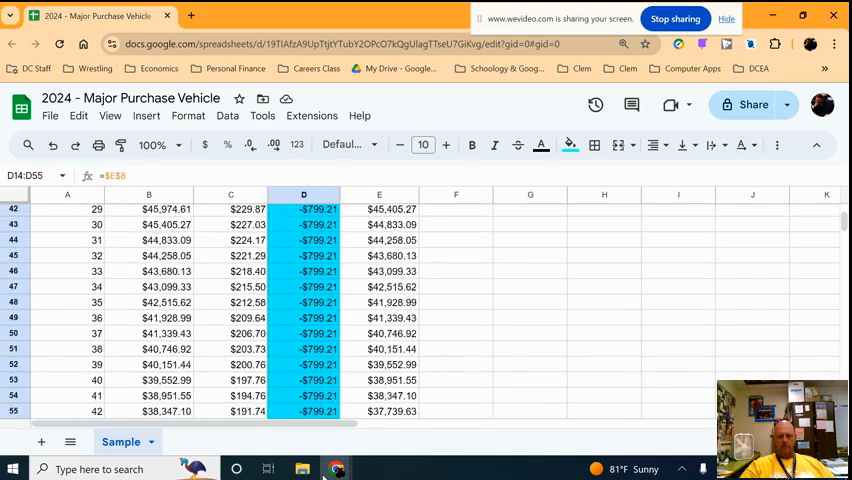
Sum D14:D109 in D110 (-$76,723.86) and label it Total Payments
click(456, 317)
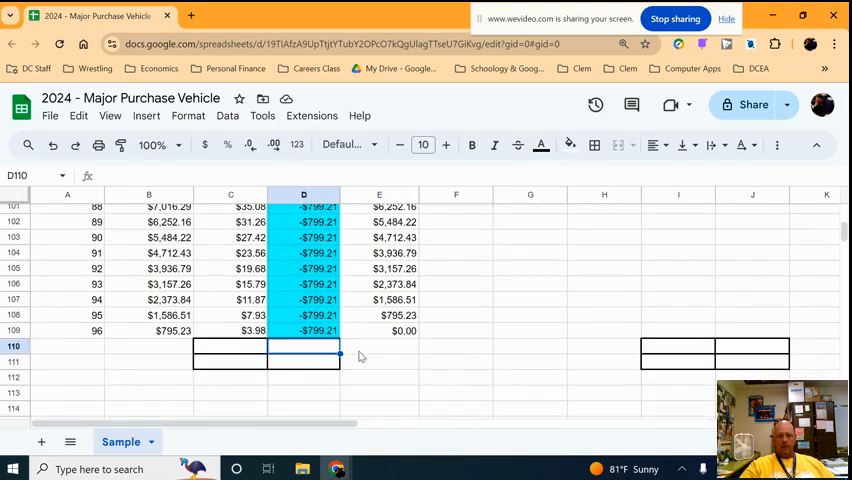
mouse_move(777, 174)
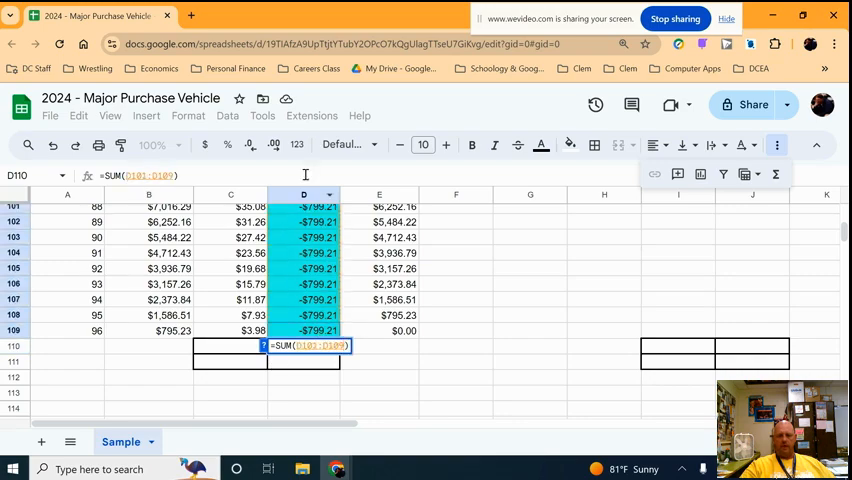
scroll(up, 3)
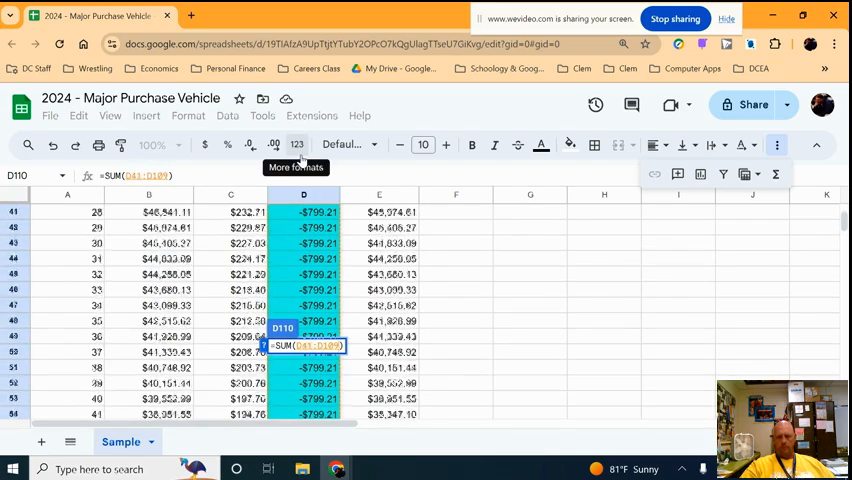
scroll(up, 3)
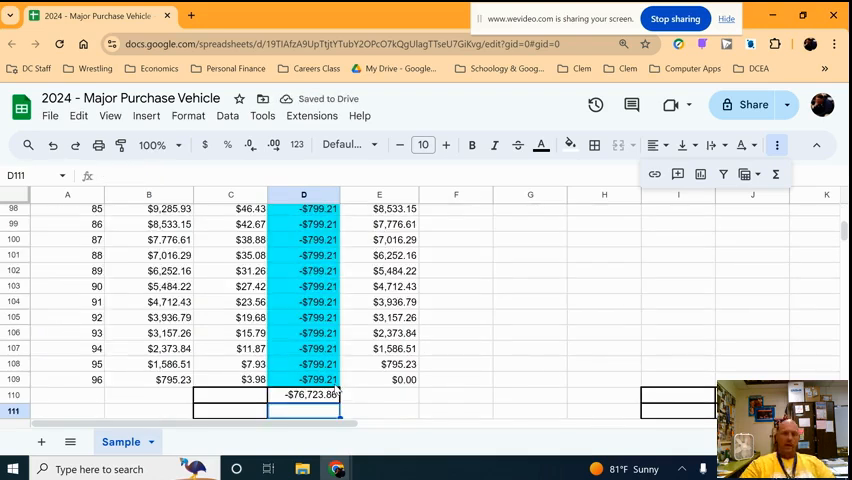
text(Total Payments)
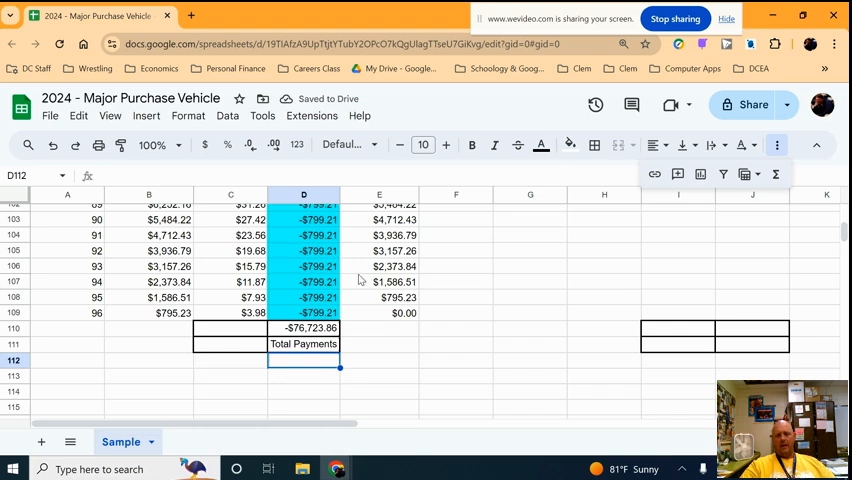
Label the $15,908.04 interest sum Total Interest in C111 and scroll back to the top
click(304, 328)
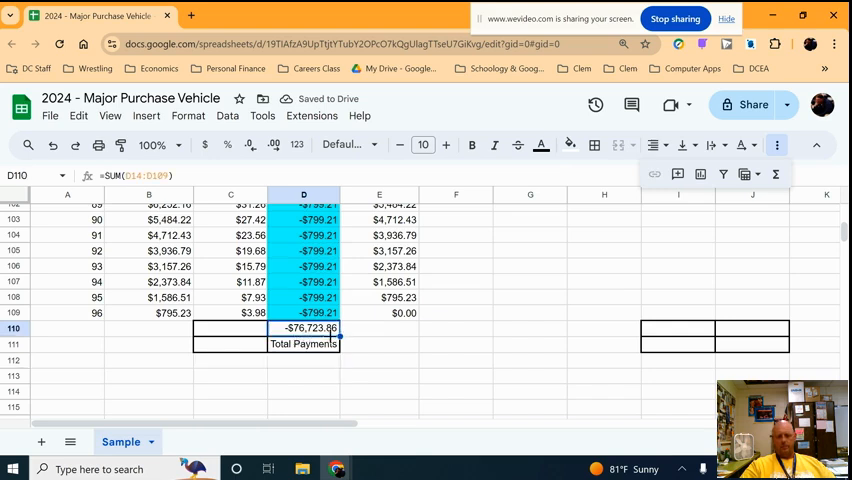
click(230, 343)
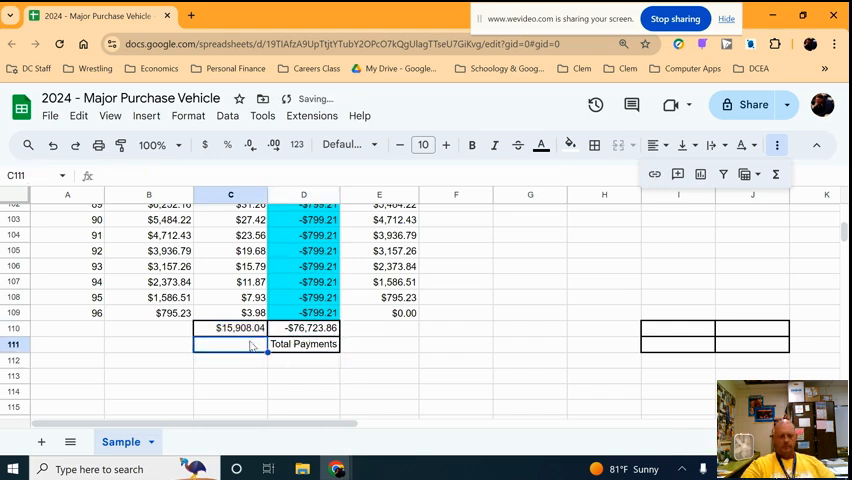
text(Total Interes)
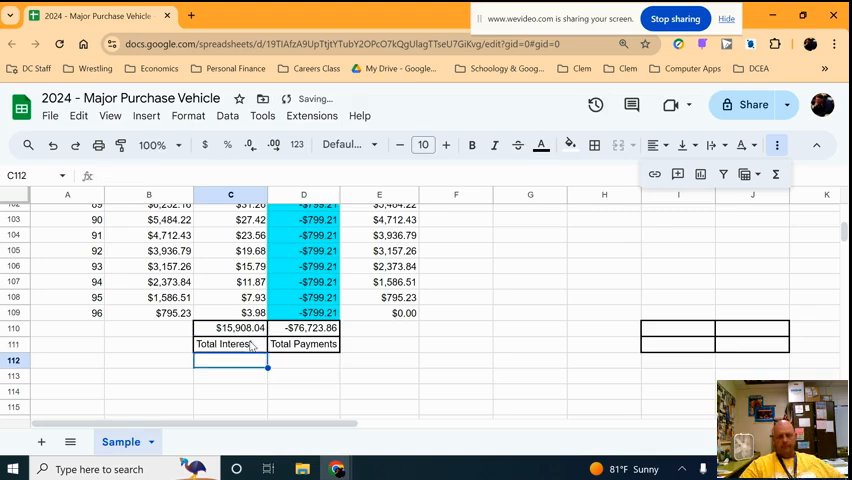
scroll(up, 3)
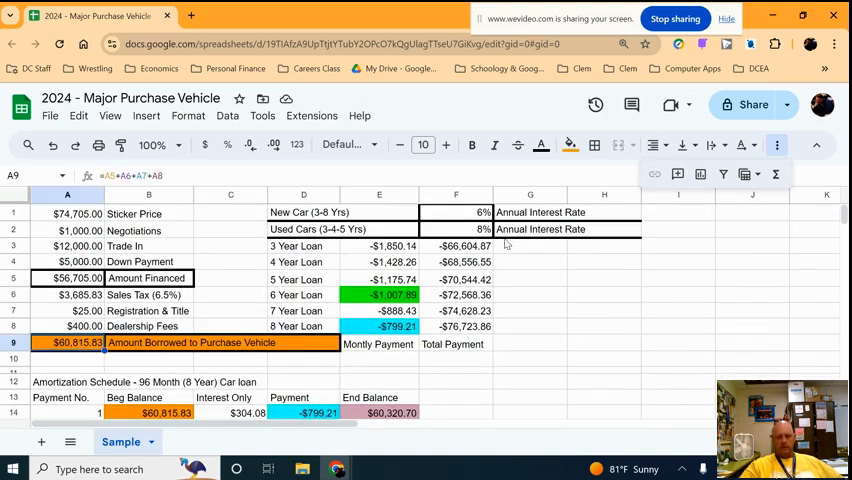
click(456, 211)
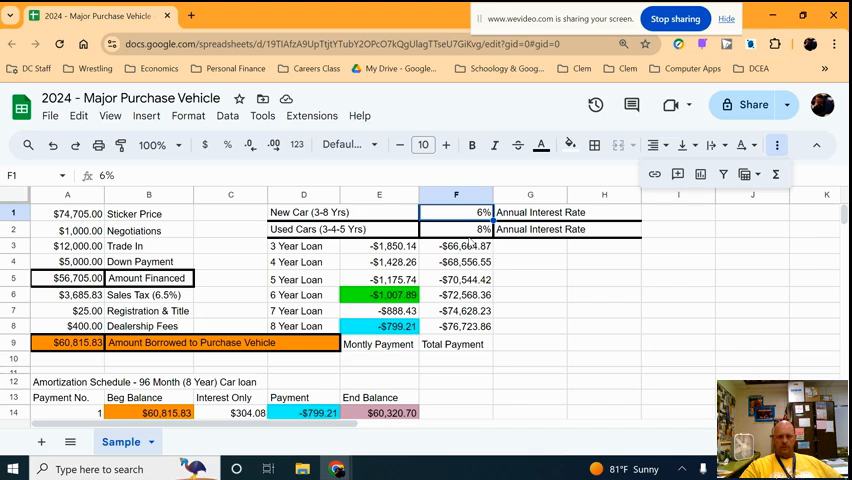
mouse_move(282, 342)
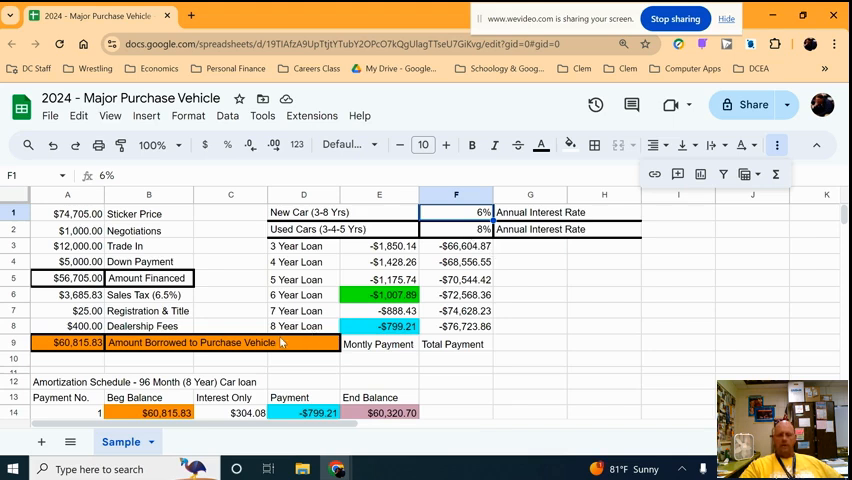
scroll(down, 3)
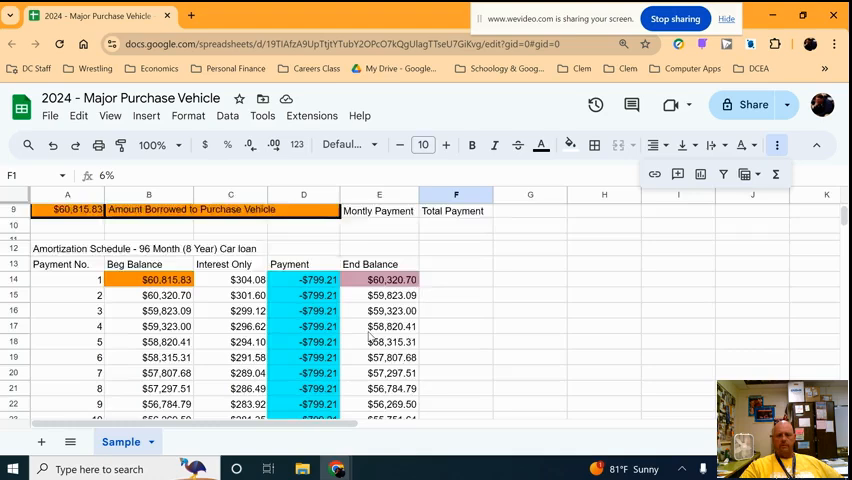
scroll(down, 3)
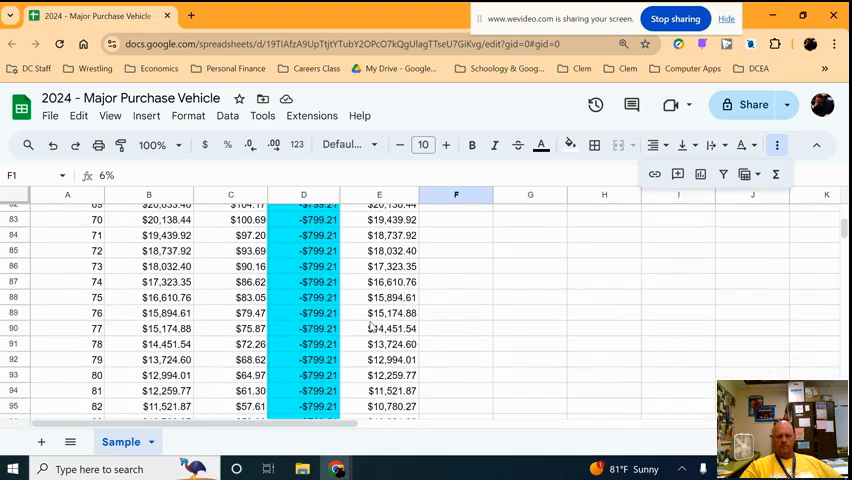
scroll(down, 3)
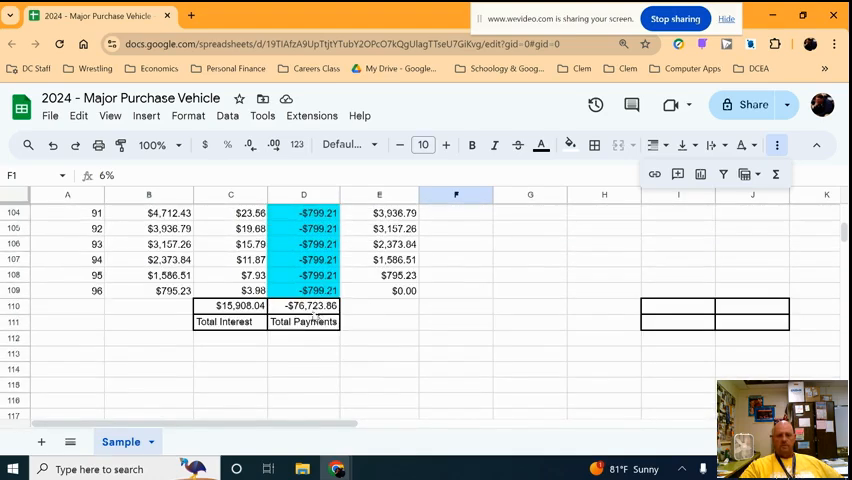
click(303, 305)
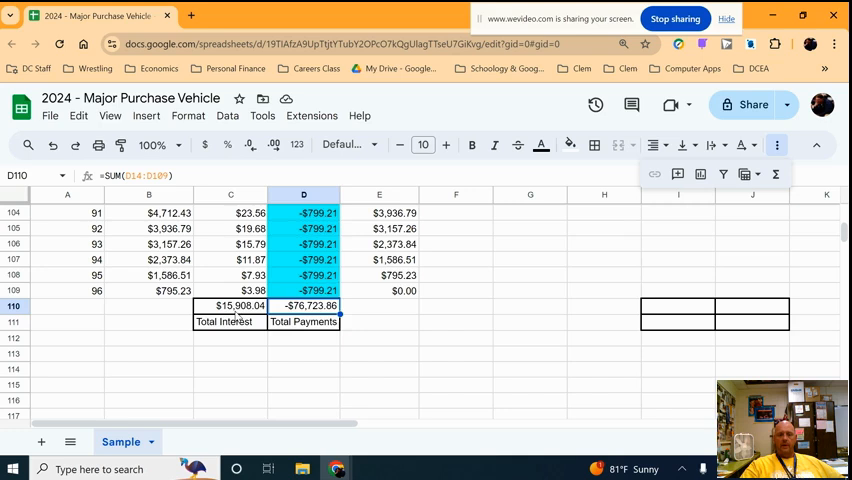
click(230, 305)
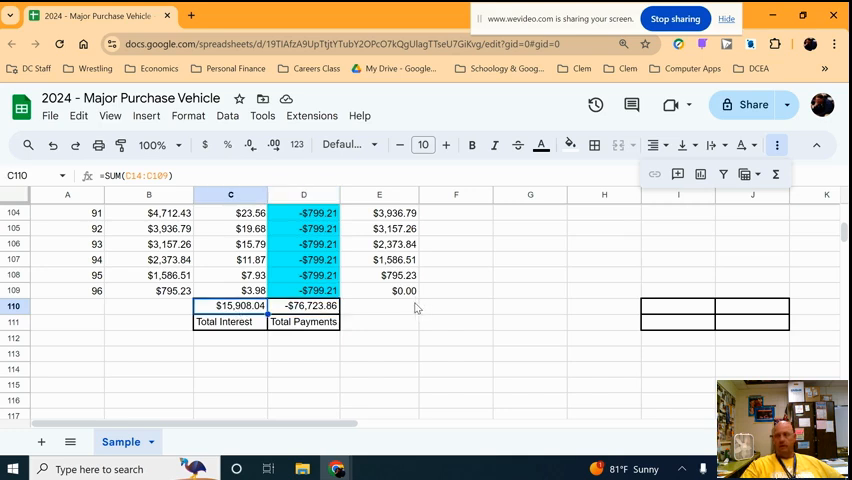
mouse_move(430, 303)
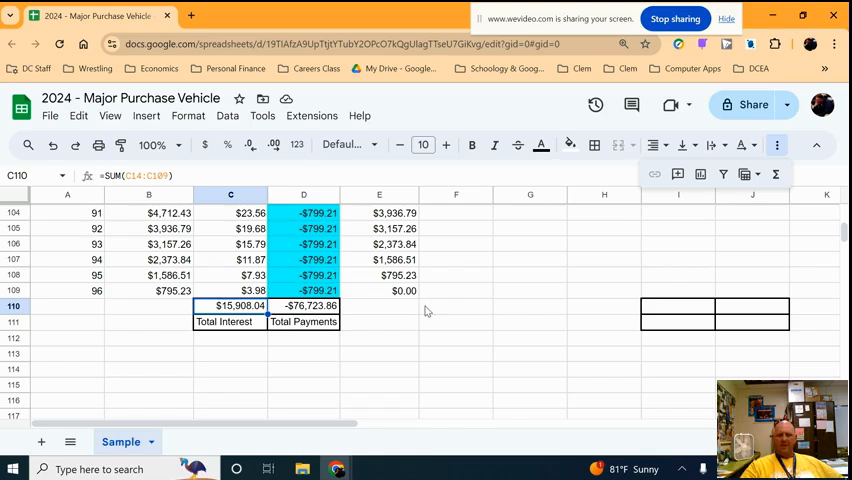
mouse_move(253, 313)
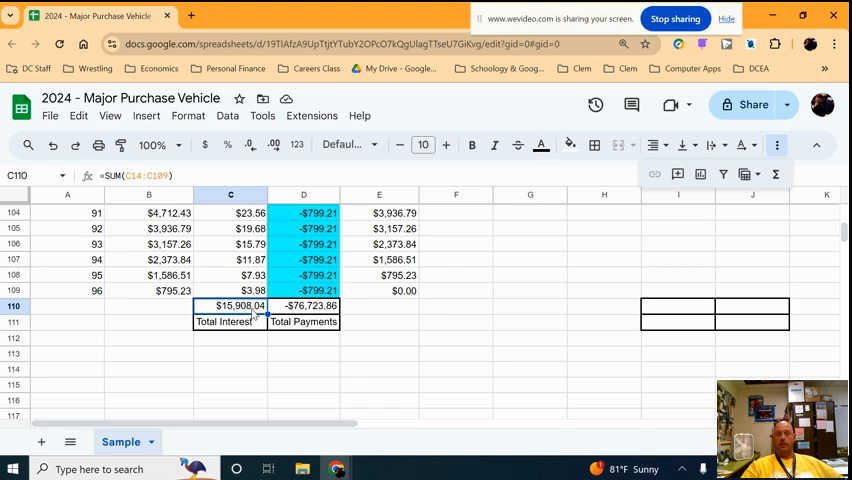
mouse_move(408, 327)
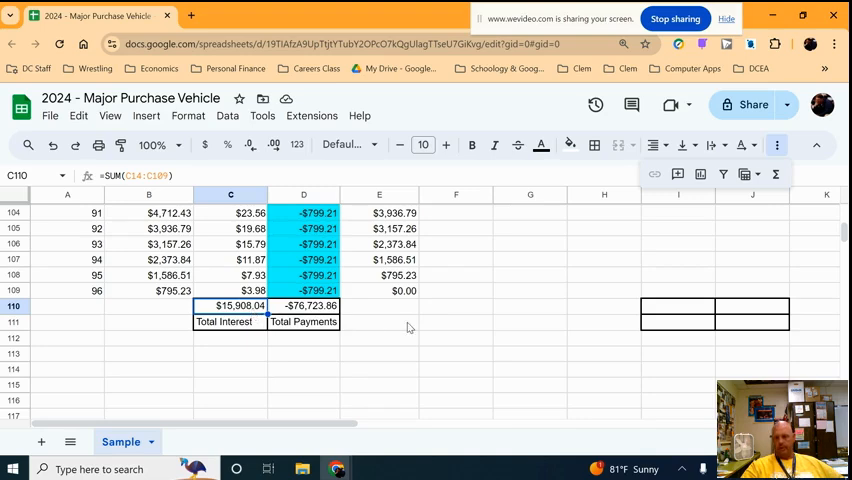
scroll(up, 3)
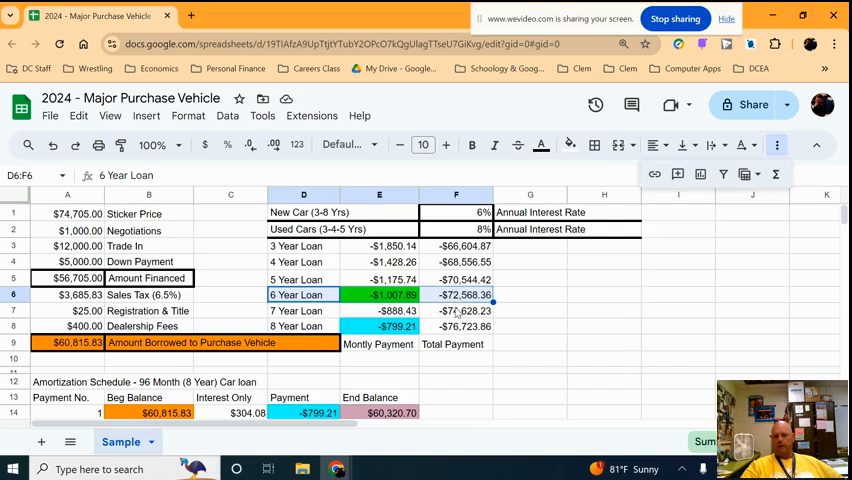
mouse_move(543, 328)
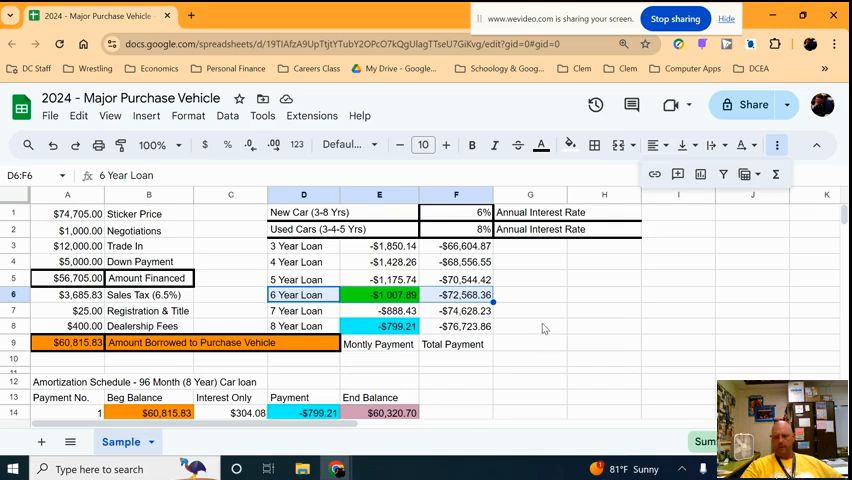
scroll(down, 3)
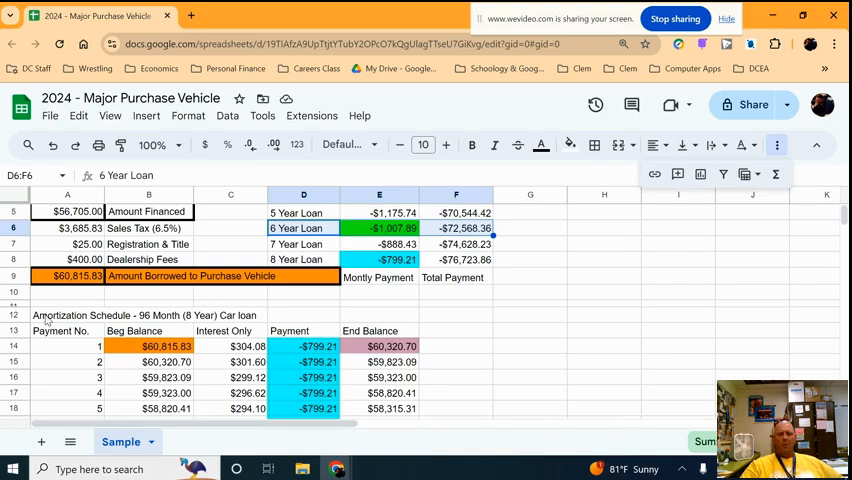
Copy the 96-month schedule A12:E111 and paste it starting at G12
click(67, 315)
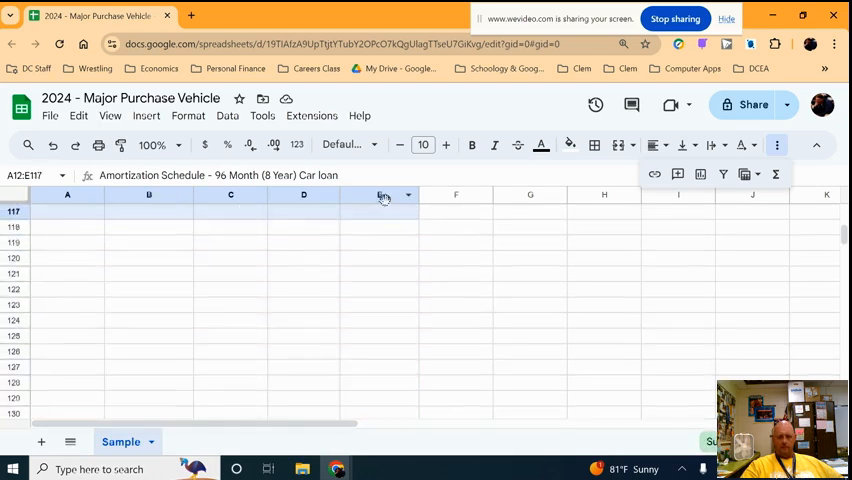
scroll(up, 3)
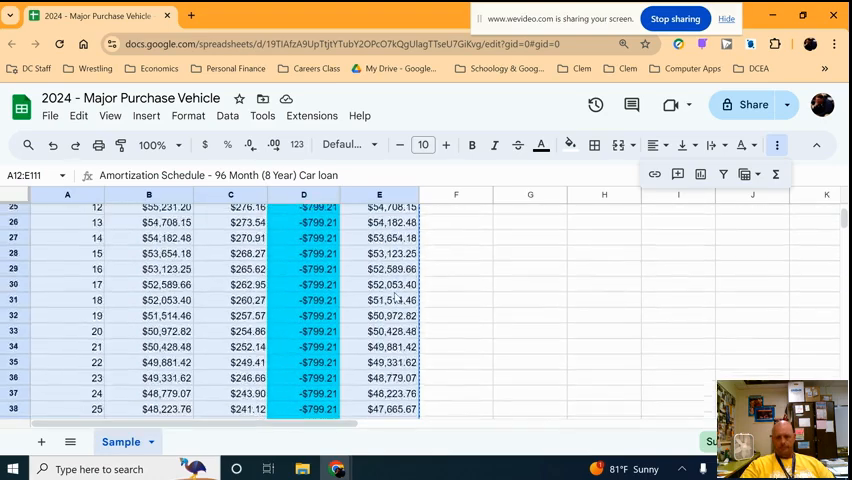
scroll(up, 3)
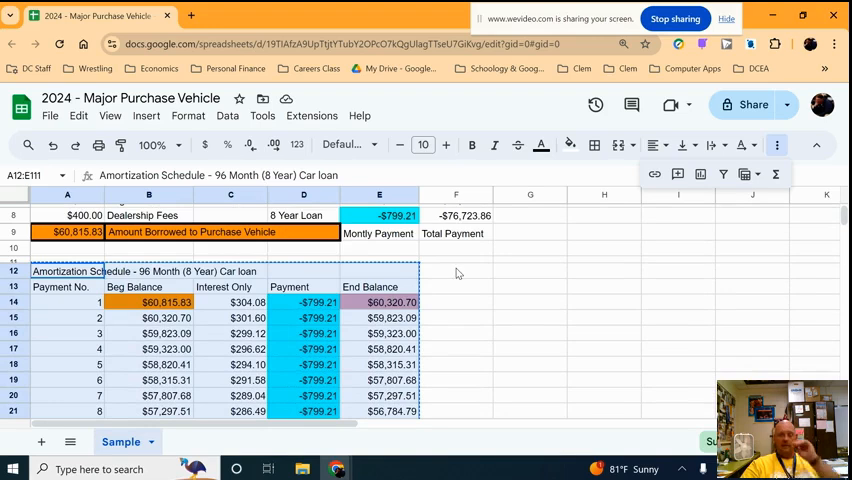
mouse_move(481, 280)
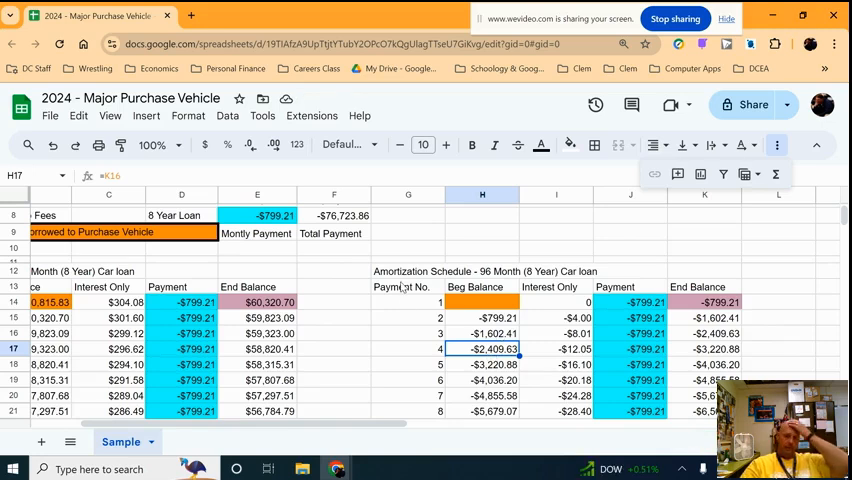
Change the G12 title from 96 Month (8 Year) to 72 Month (6 Year) Car loan
click(407, 271)
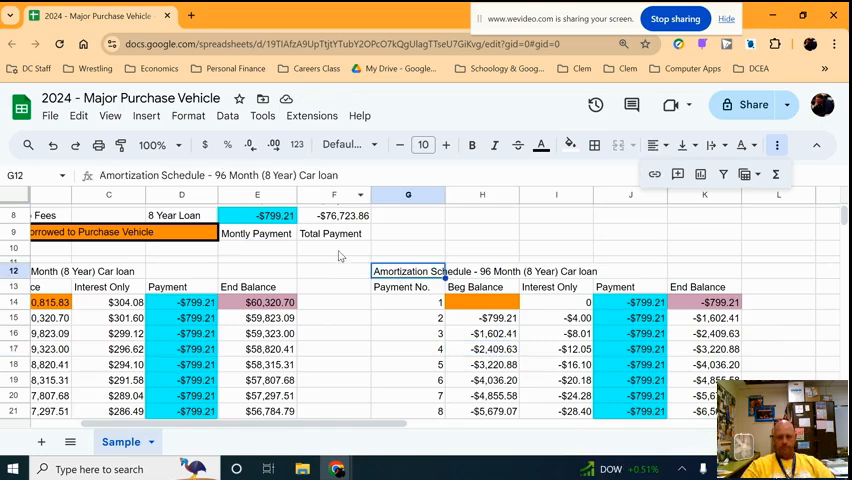
scroll(up, 3)
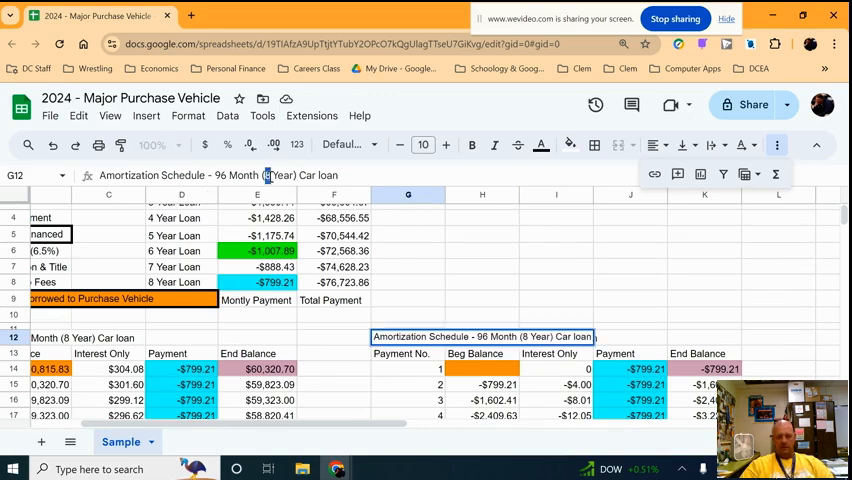
text(6)
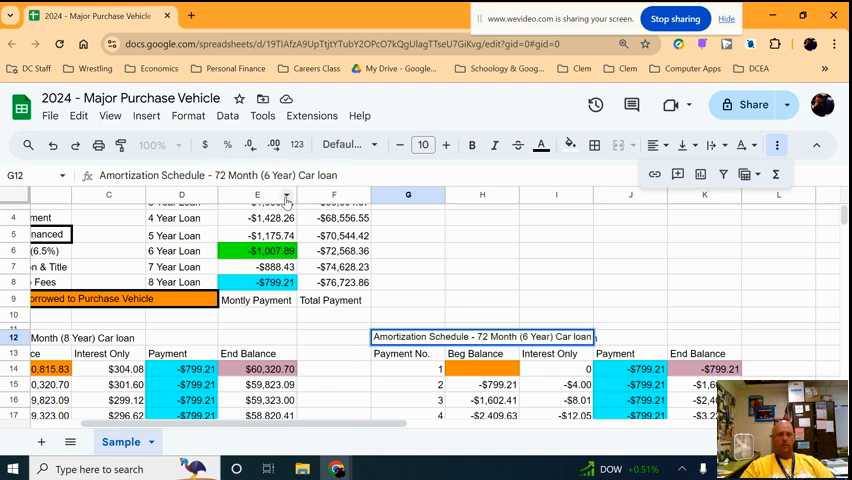
click(334, 194)
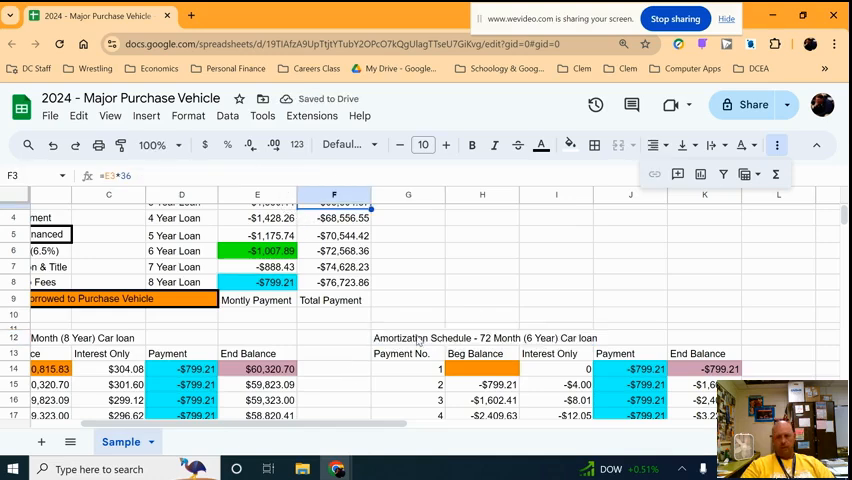
Clear G86:K109 so the second schedule ends at payment 72
scroll(down, 3)
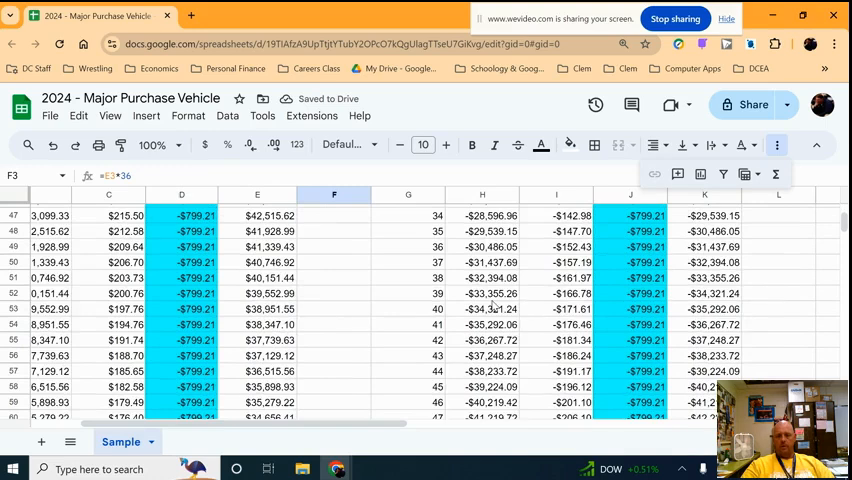
scroll(down, 3)
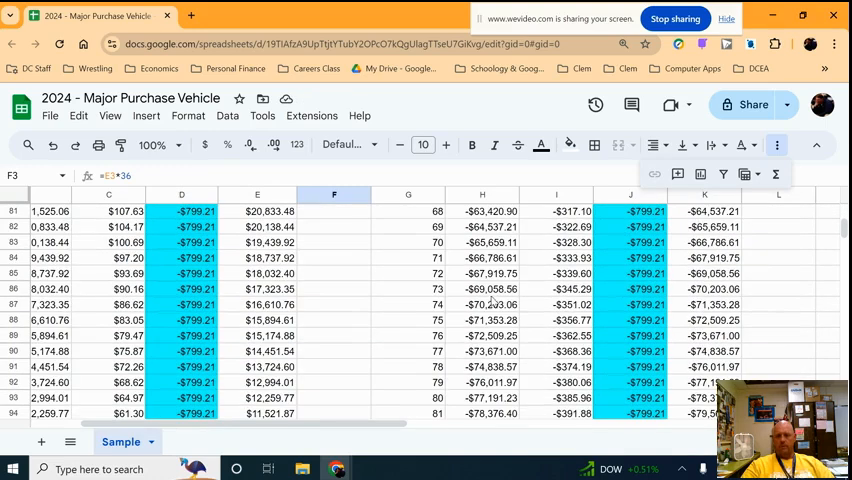
click(408, 289)
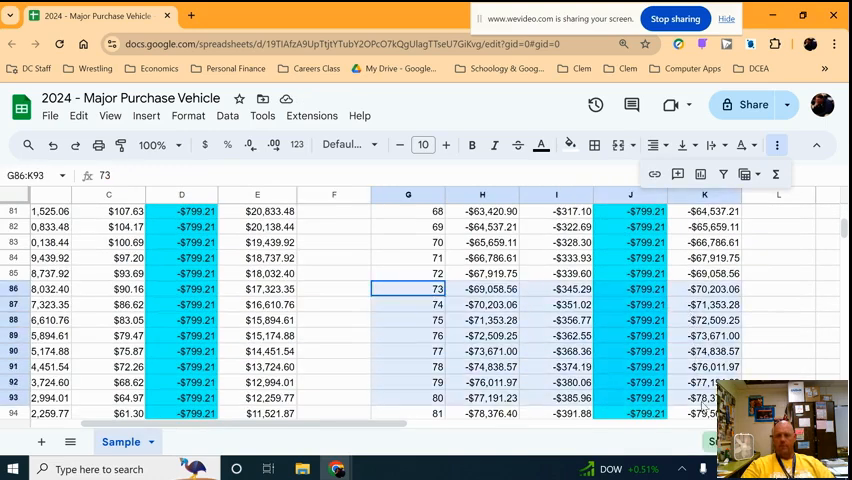
scroll(down, 3)
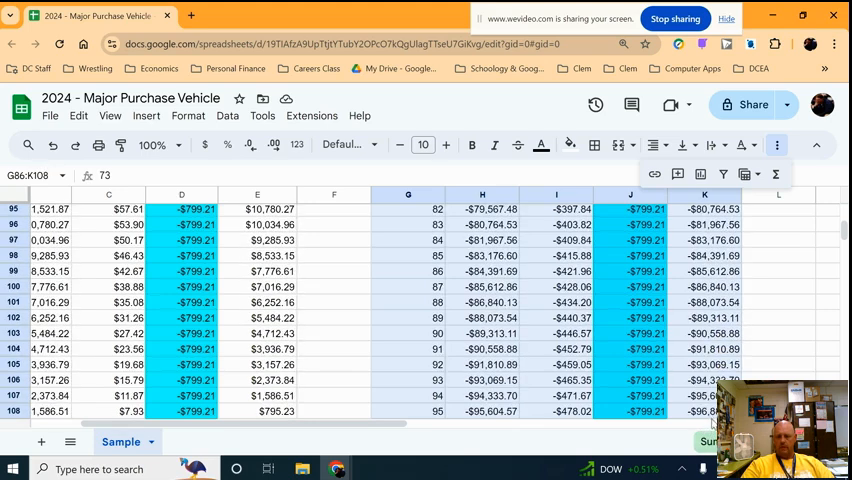
scroll(down, 3)
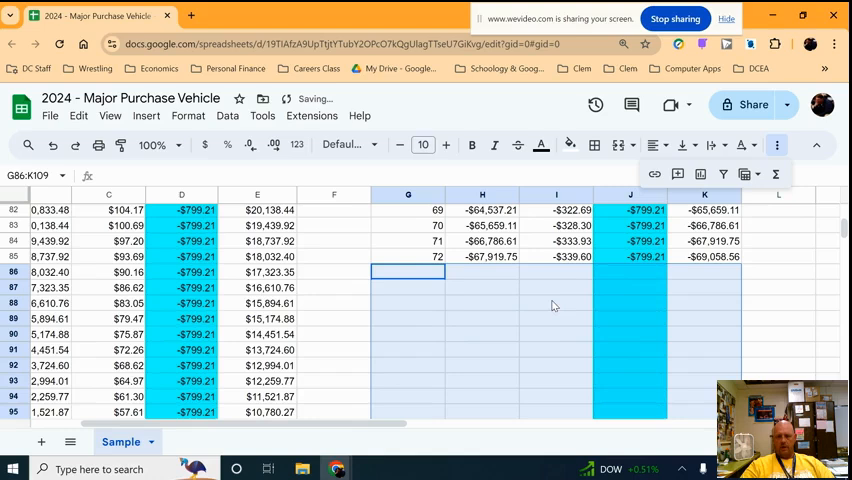
scroll(up, 3)
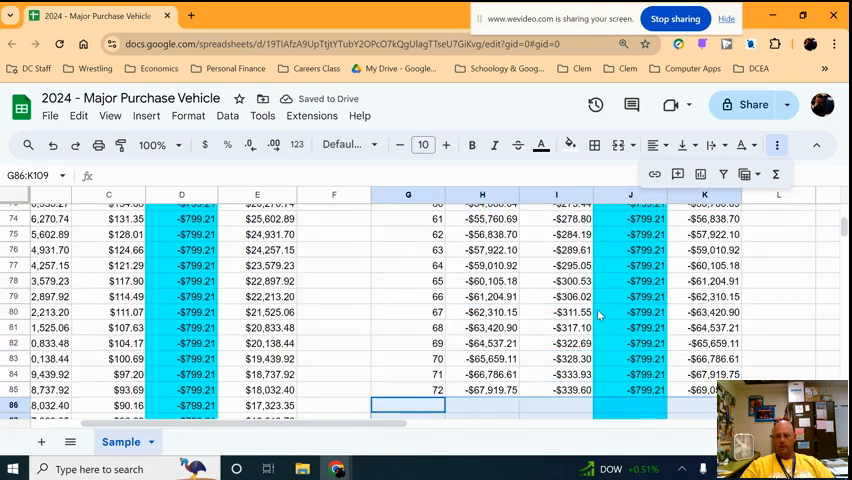
scroll(up, 3)
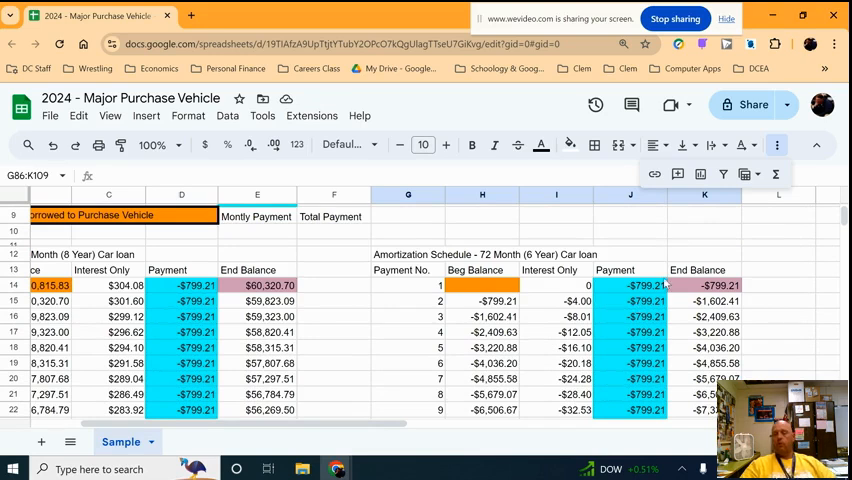
scroll(up, 3)
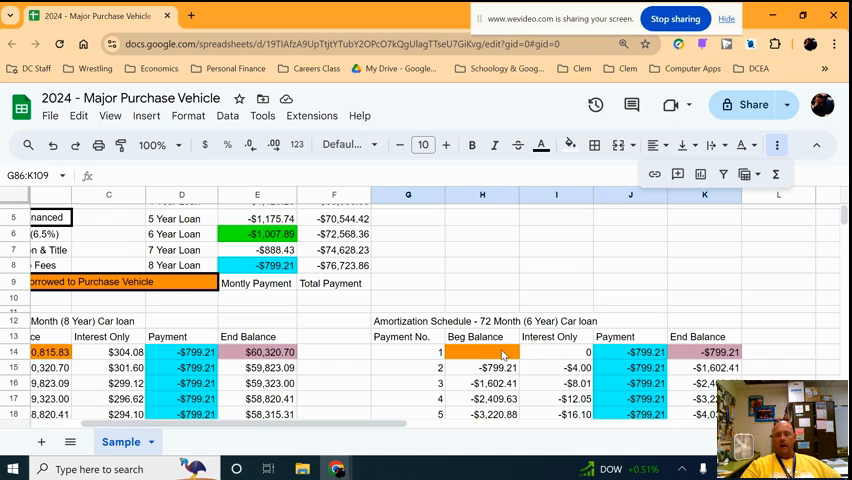
Link J14 to $E$6 and fill the -$1,007.89 payment down to row 85
click(482, 352)
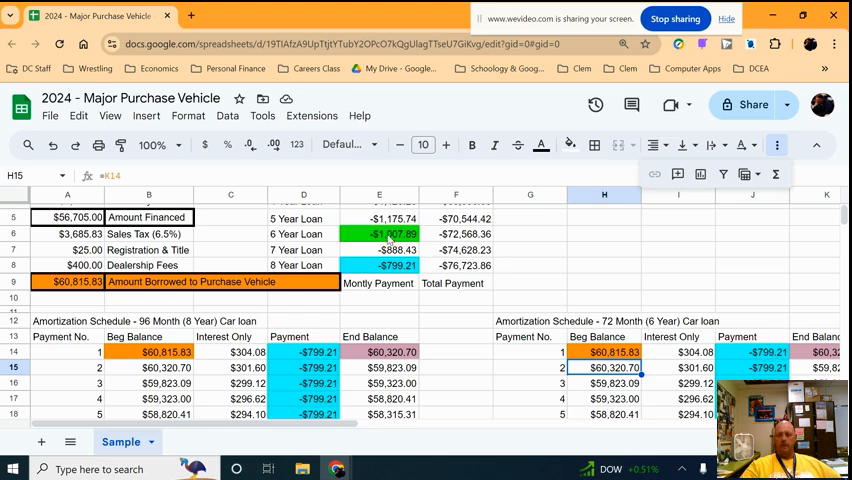
click(752, 351)
text(=$E$6)
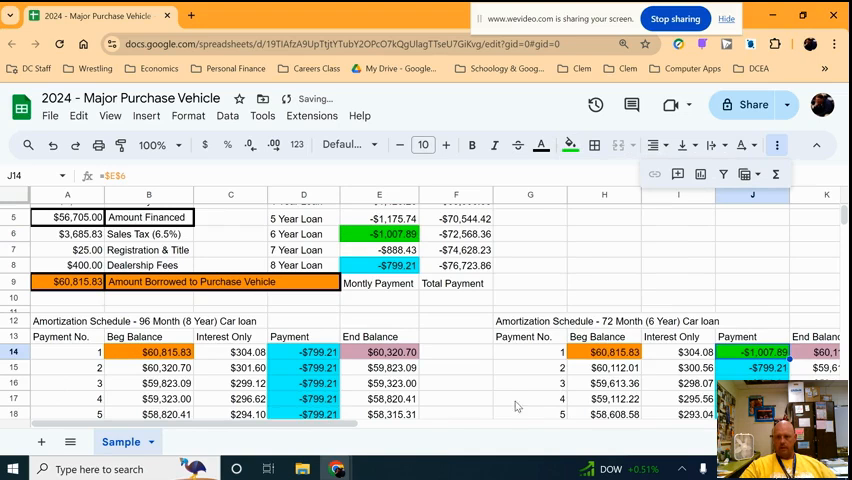
scroll(right, 3)
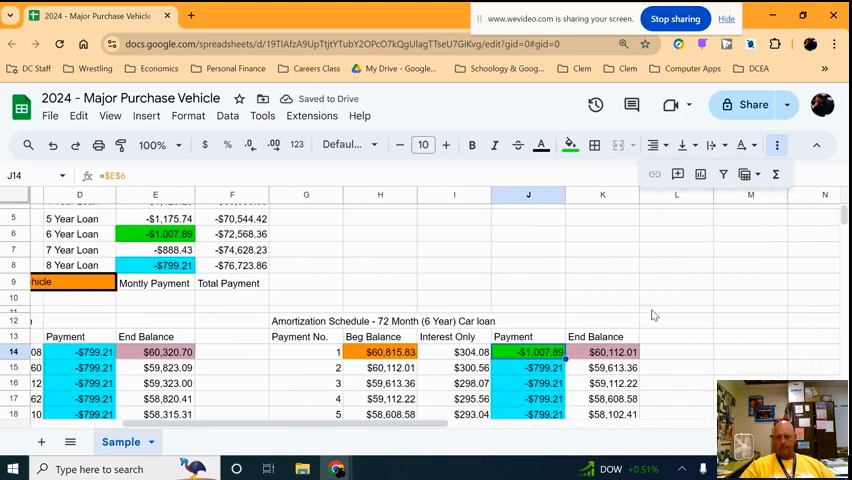
scroll(down, 3)
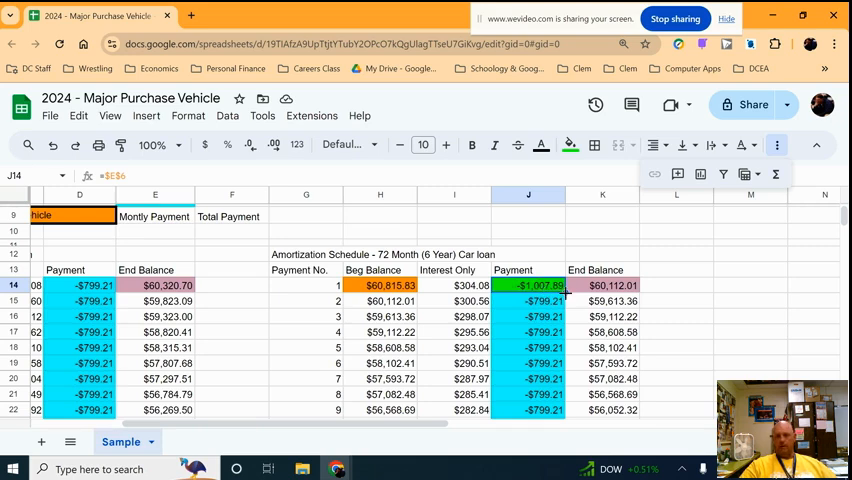
scroll(down, 3)
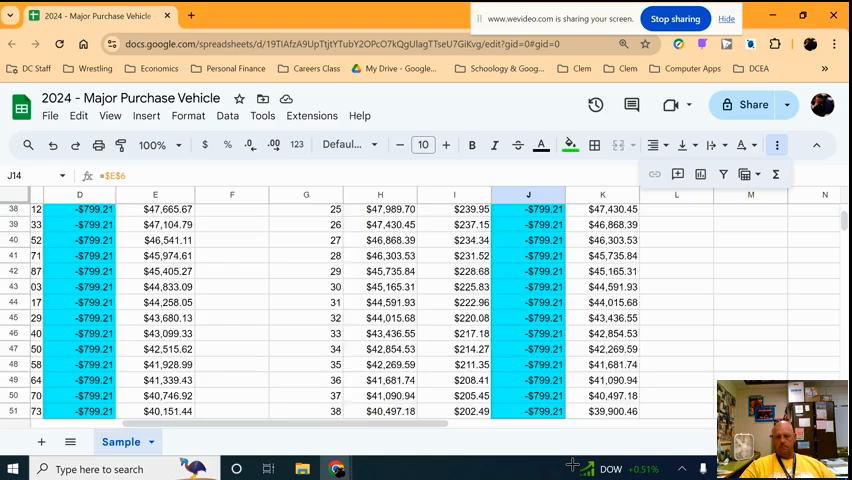
scroll(down, 3)
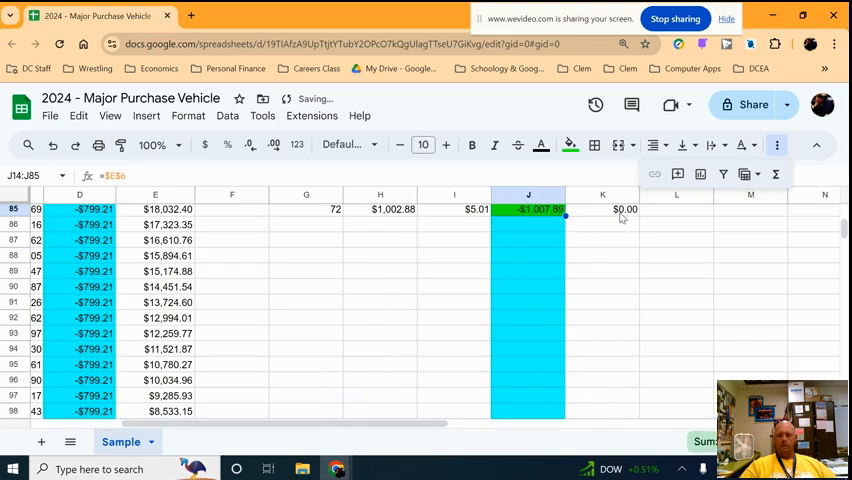
Enter =D110-J110 in J113 to show the -$4,155.51 difference
click(625, 209)
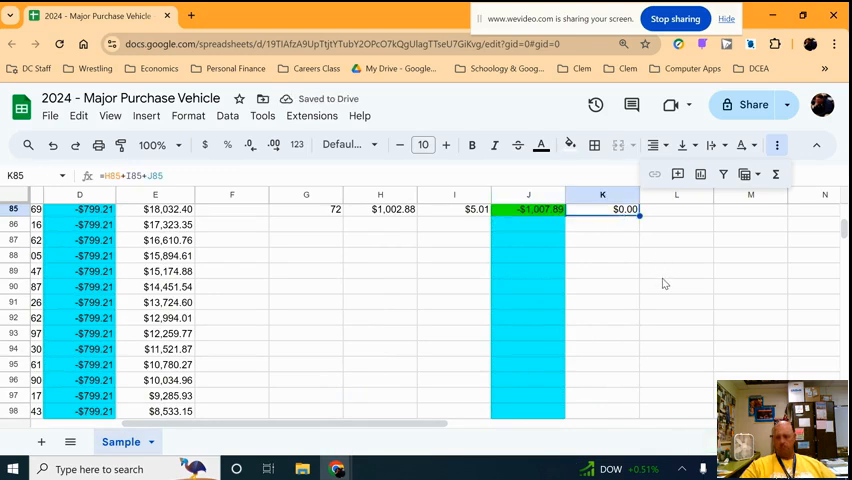
scroll(down, 3)
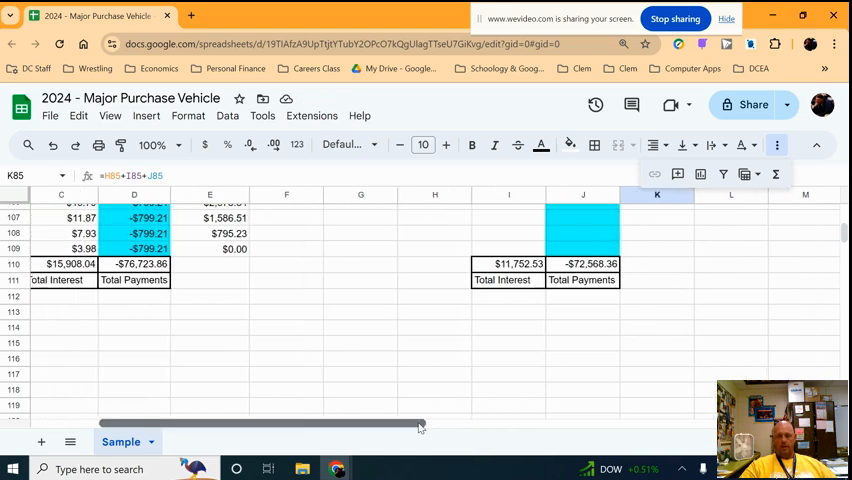
scroll(right, 3)
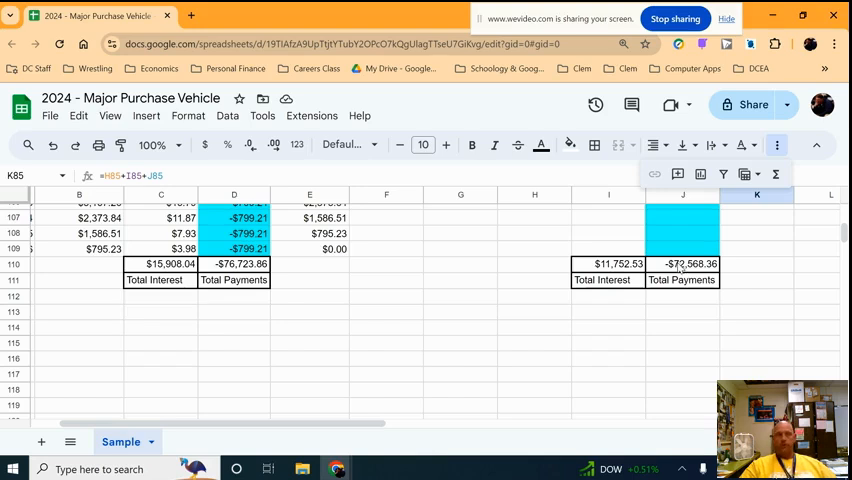
click(682, 263)
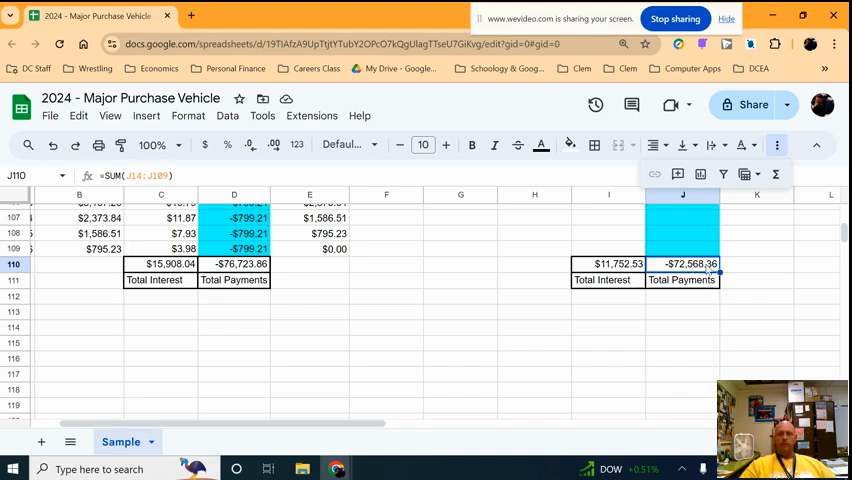
click(234, 263)
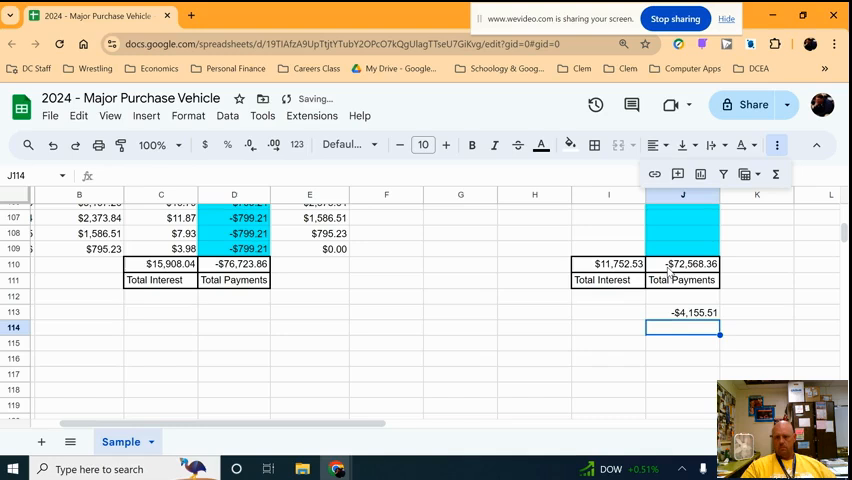
click(608, 312)
text(=C110-I110)
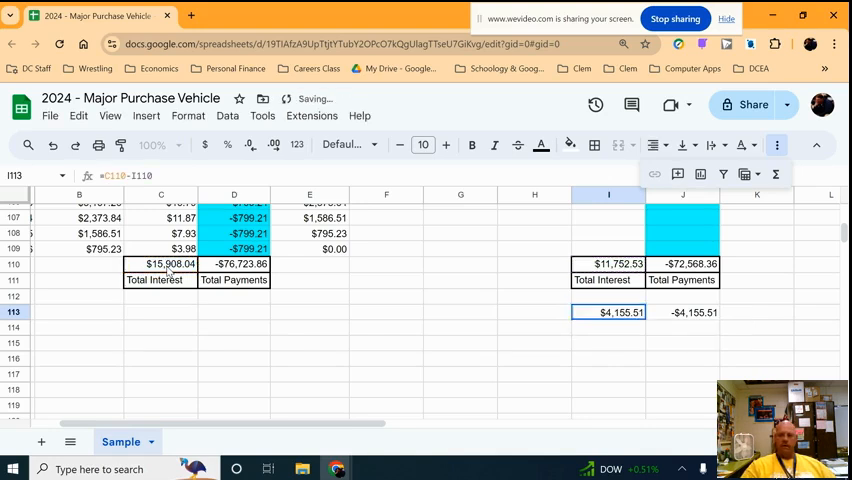
click(608, 263)
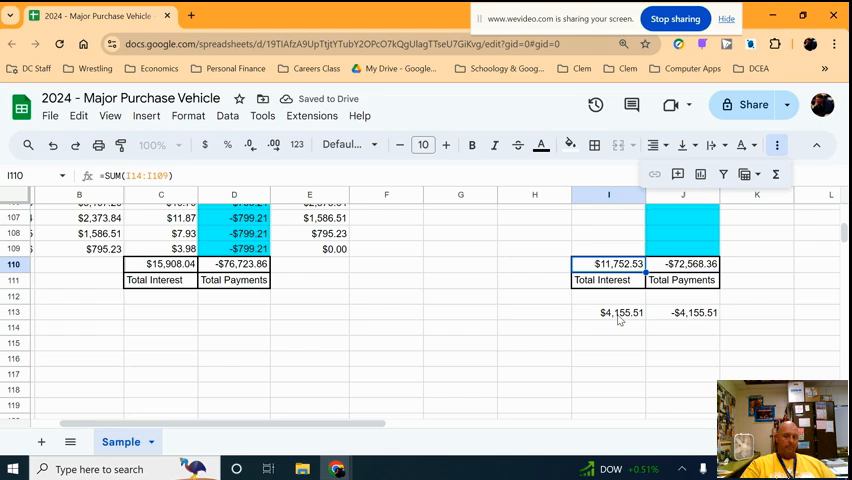
click(608, 312)
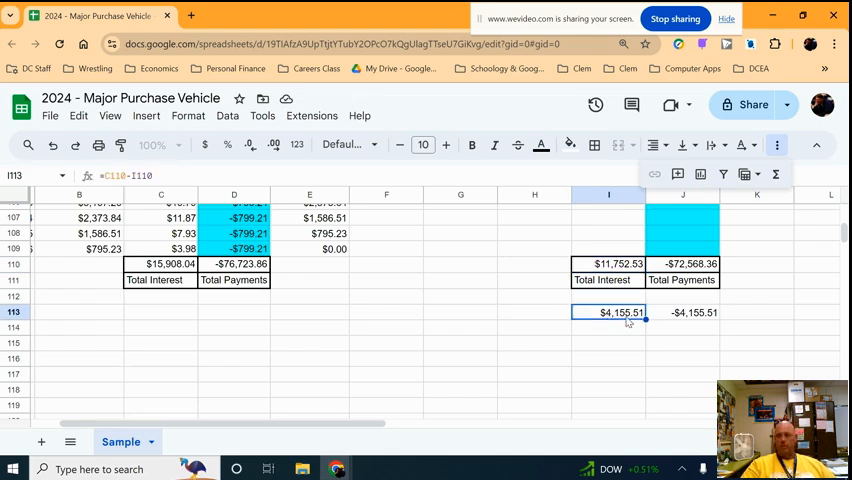
key(Delete)
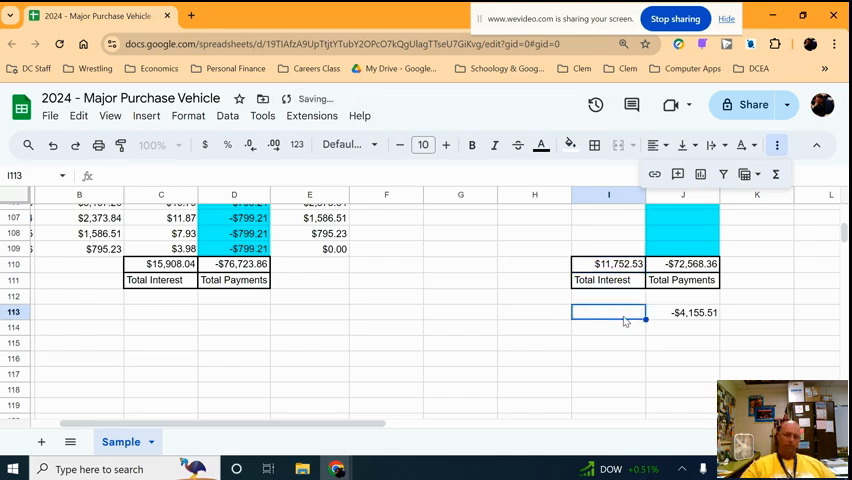
scroll(up, 3)
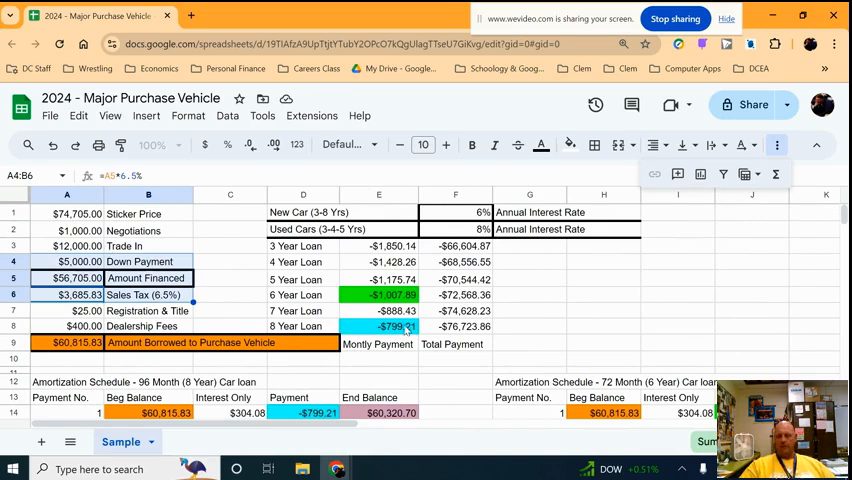
scroll(down, 3)
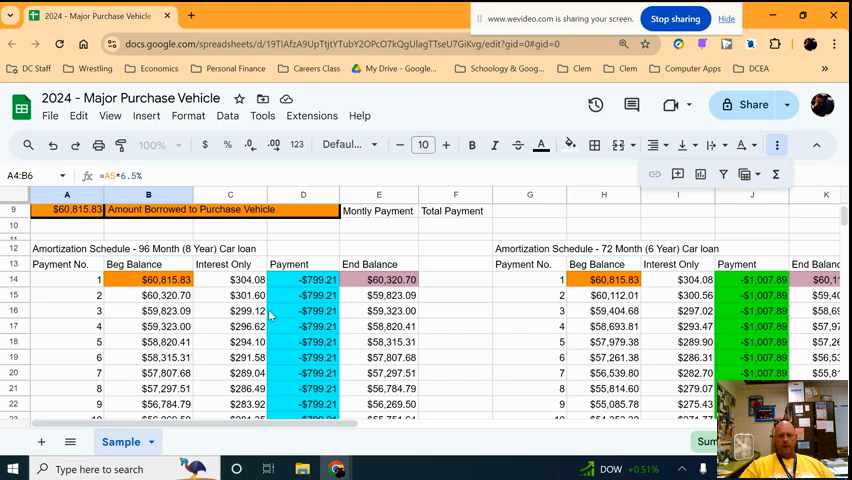